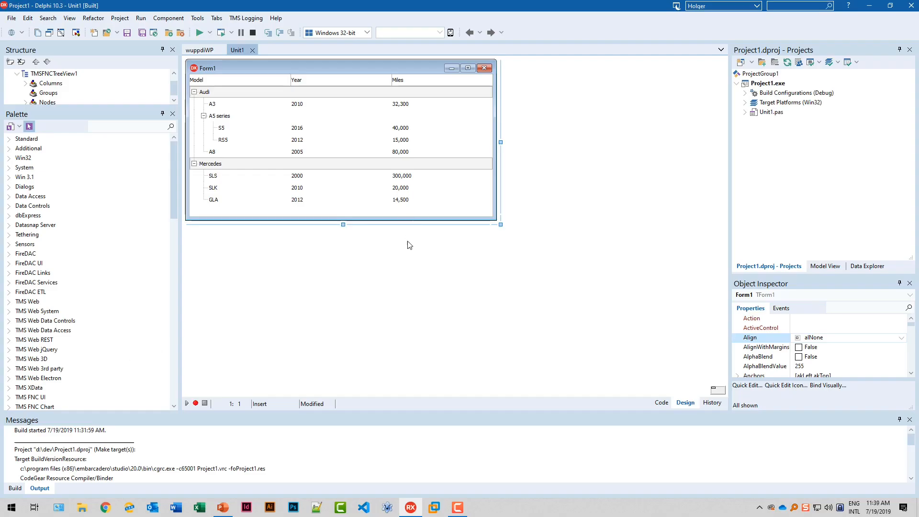
pyautogui.moveTo(407, 245)
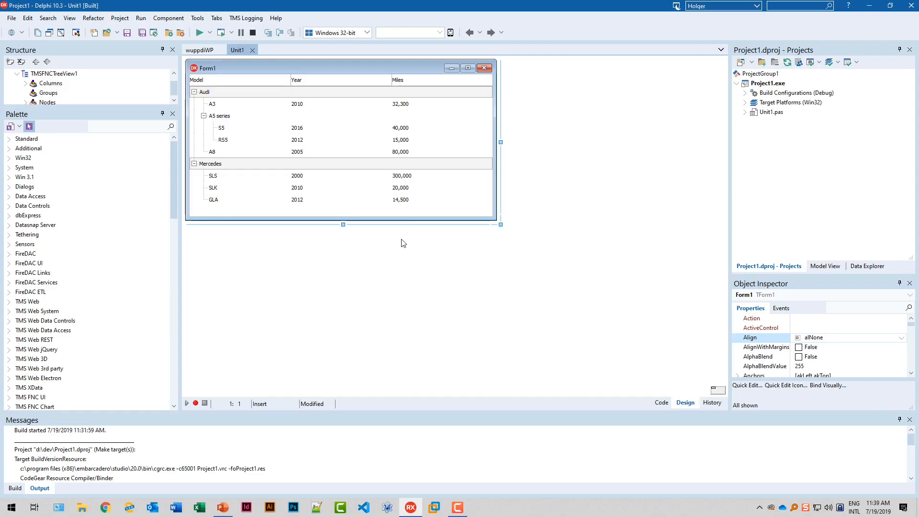
pyautogui.moveTo(401, 236)
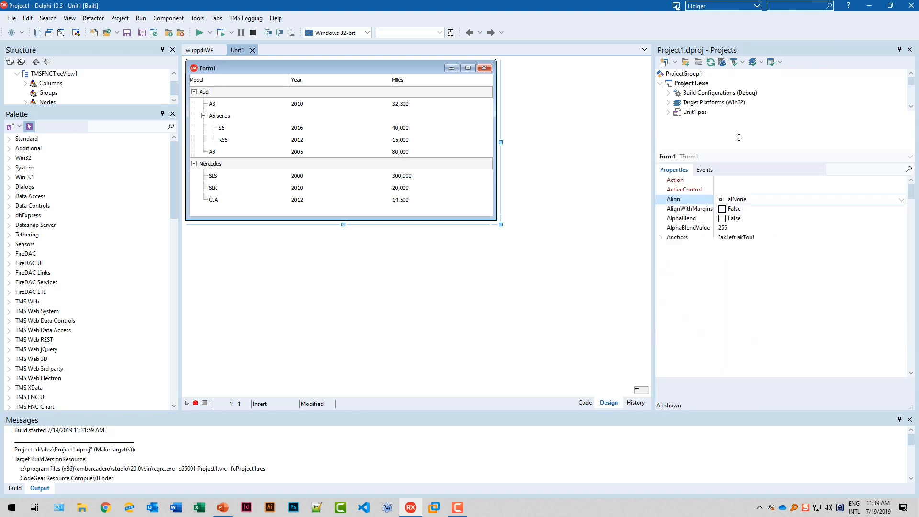
# - Show TMSFNCTreeView1's events and locate the OnGetNumberOfNodes event
pyautogui.click(704, 170)
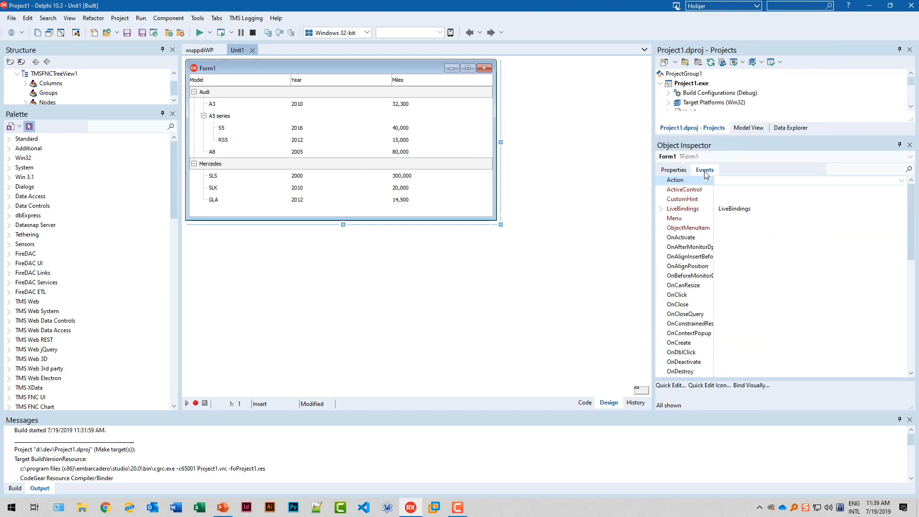
pyautogui.click(340, 146)
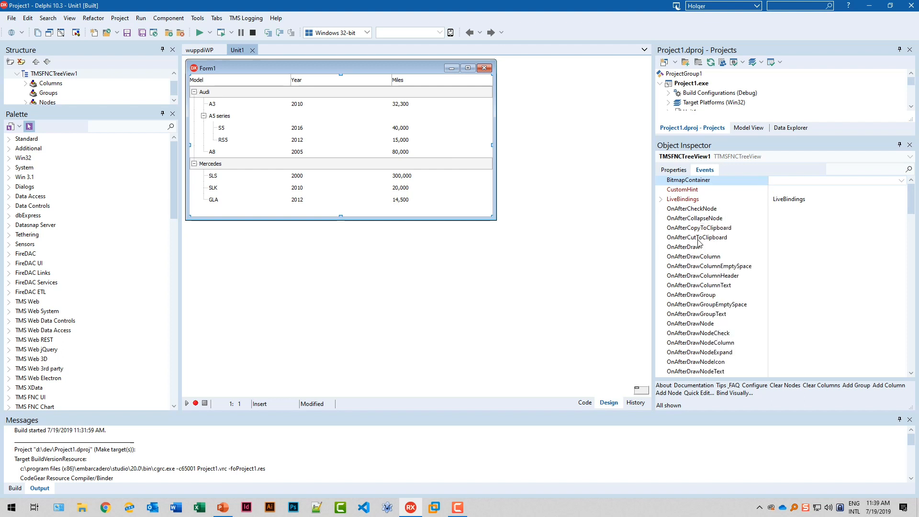
pyautogui.moveTo(717, 254)
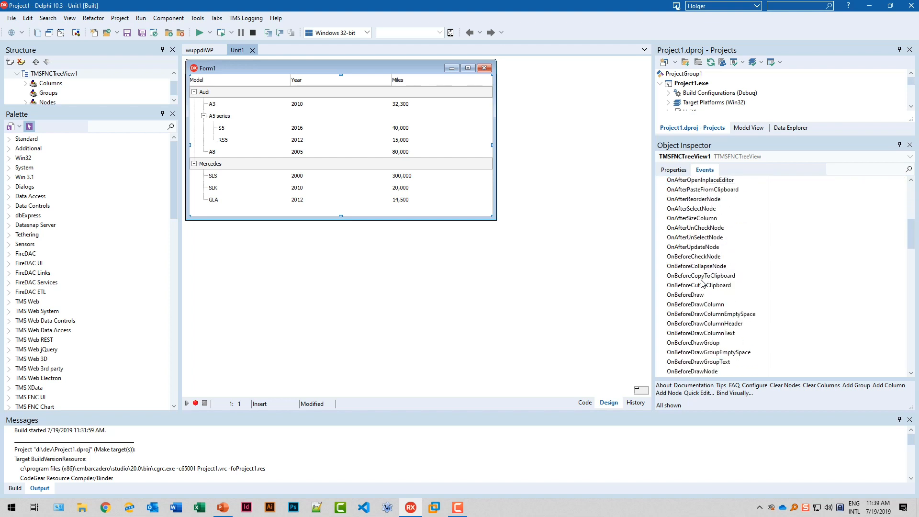
pyautogui.scroll(-3)
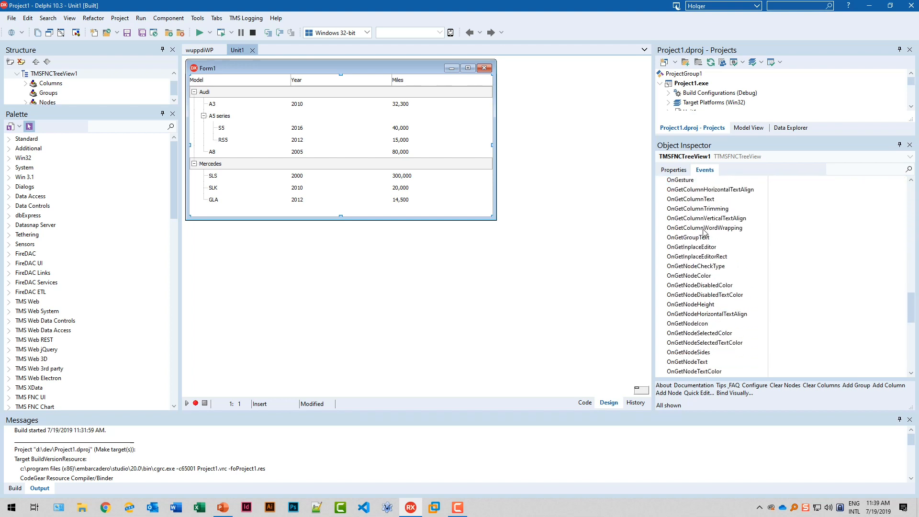
pyautogui.scroll(-3)
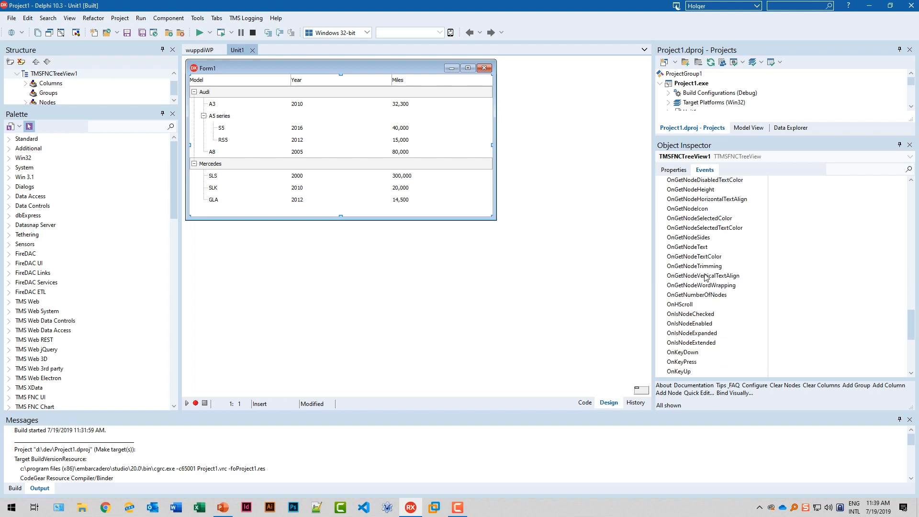
pyautogui.click(697, 294)
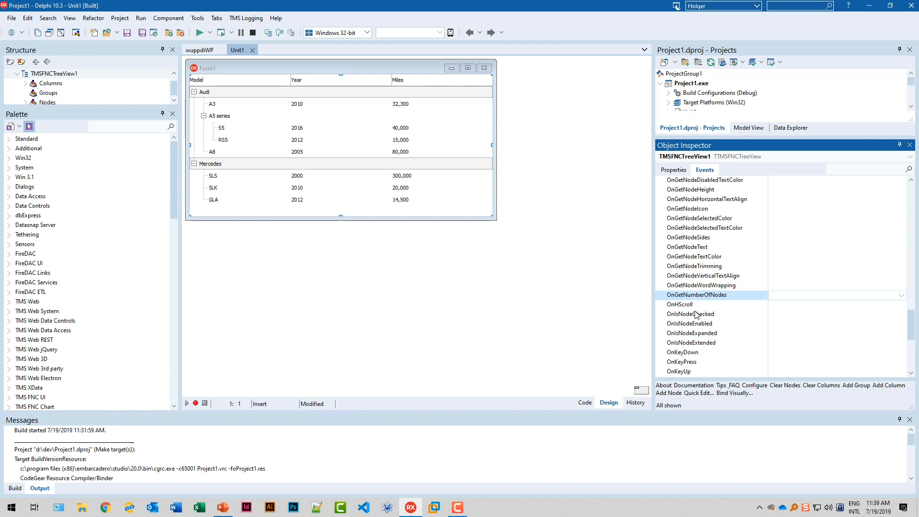
pyautogui.click(833, 295)
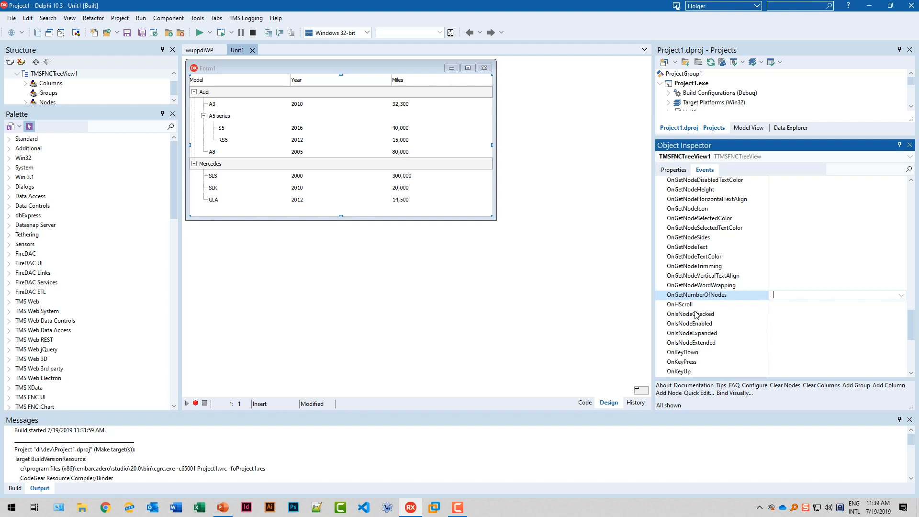
pyautogui.moveTo(708, 254)
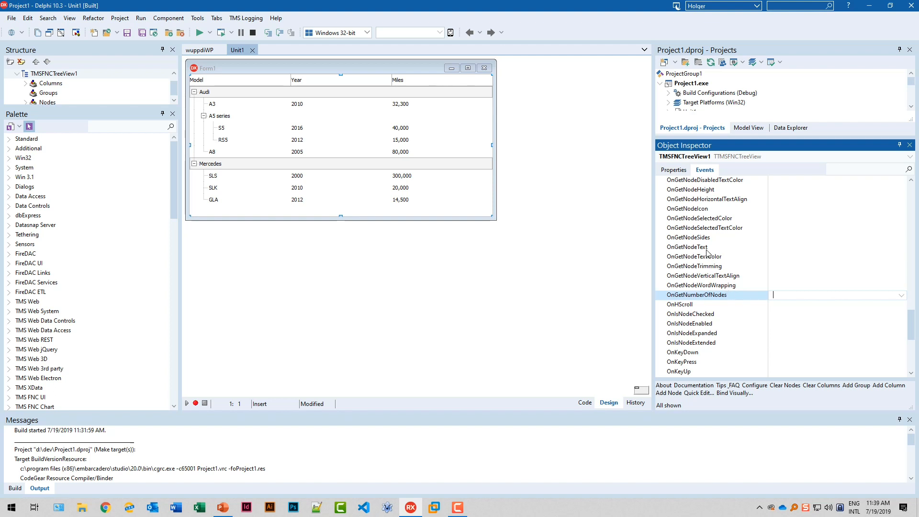
# - Point out OnGetNodeText, OnGetNodeTextColor, OnGetNodeSelectedColor and OnGetNodeIcon events
pyautogui.click(686, 247)
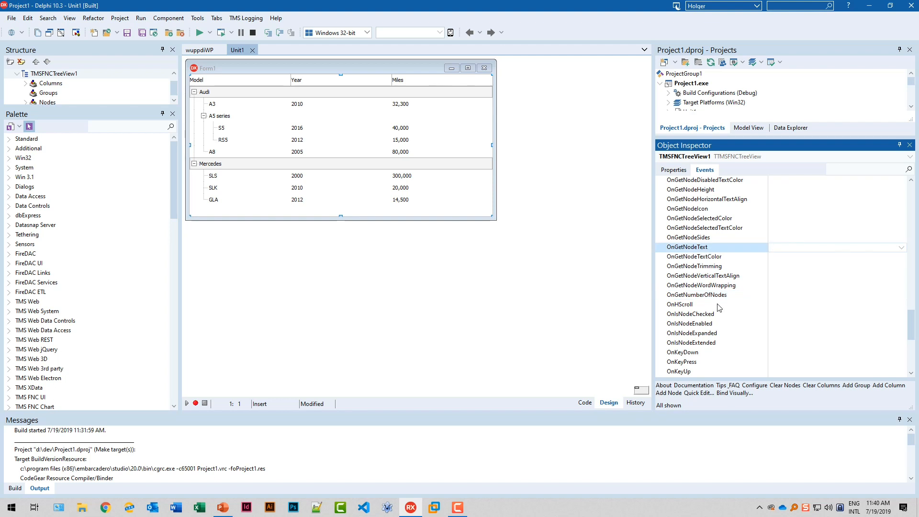
pyautogui.click(832, 247)
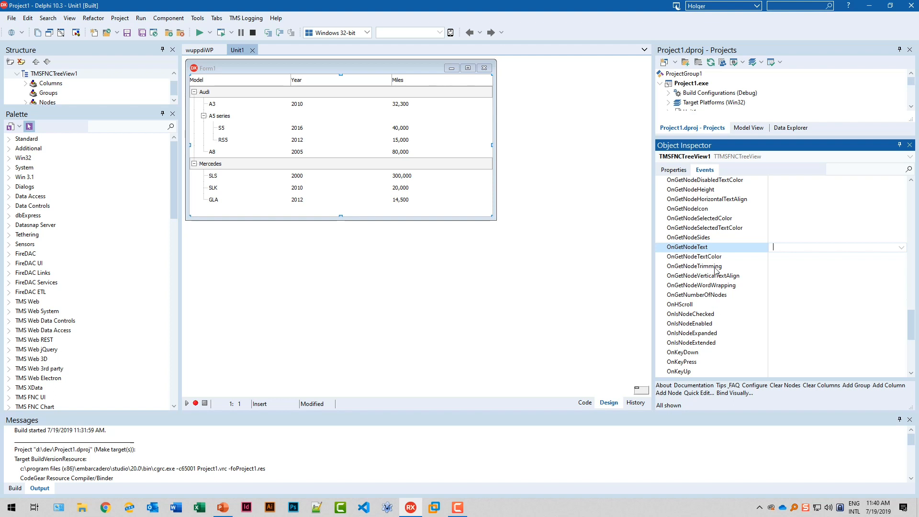
pyautogui.click(694, 256)
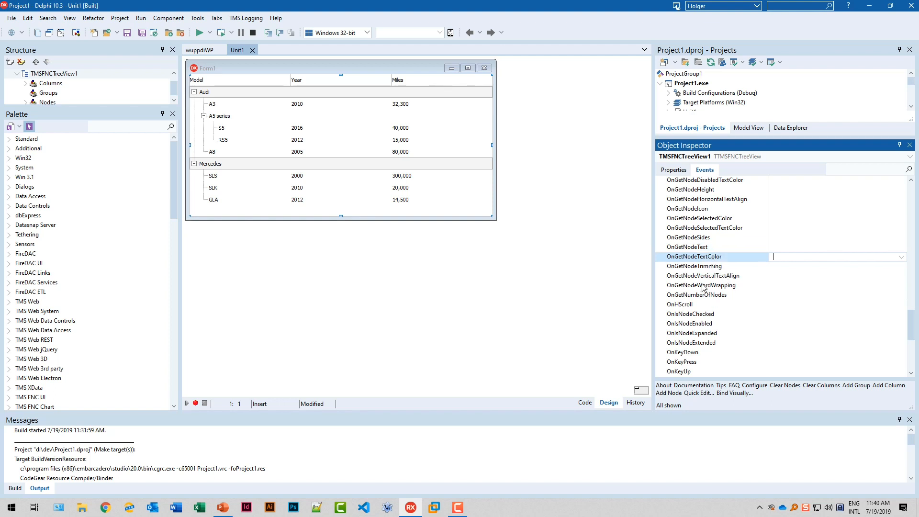
pyautogui.moveTo(710, 225)
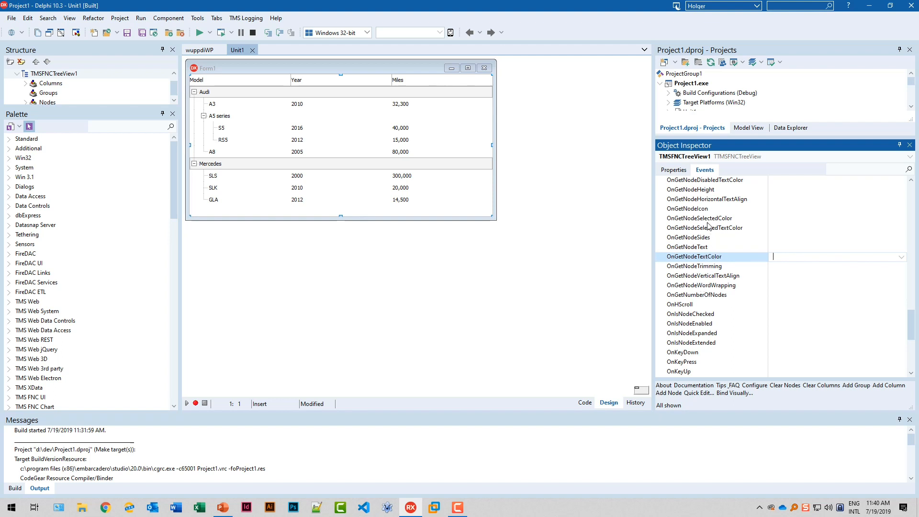
pyautogui.click(699, 219)
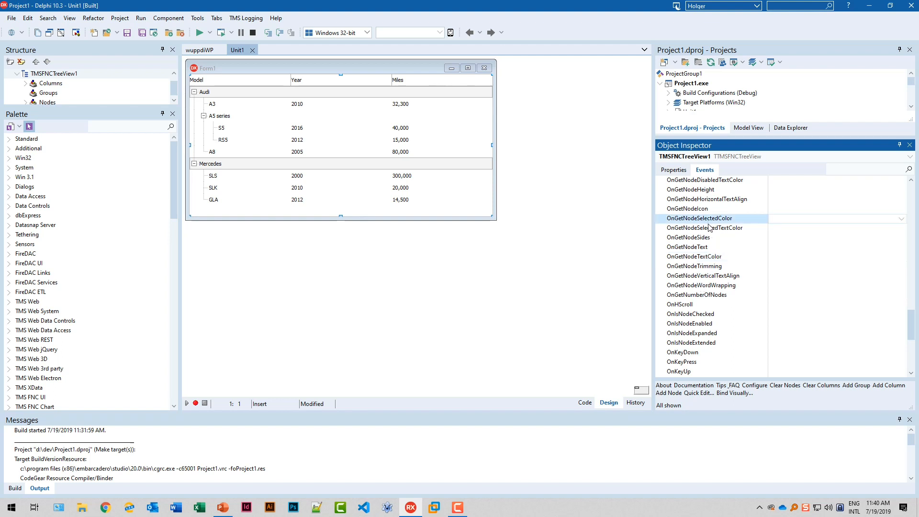
pyautogui.click(687, 208)
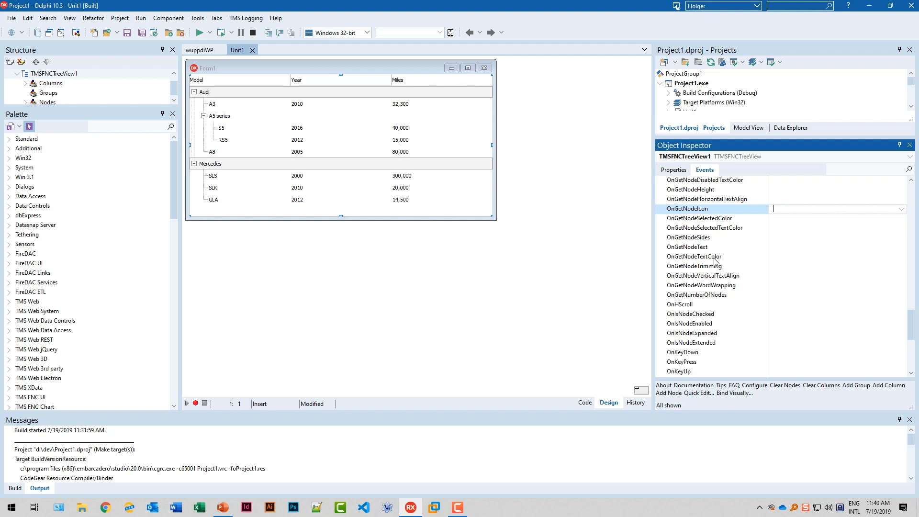
pyautogui.moveTo(713, 247)
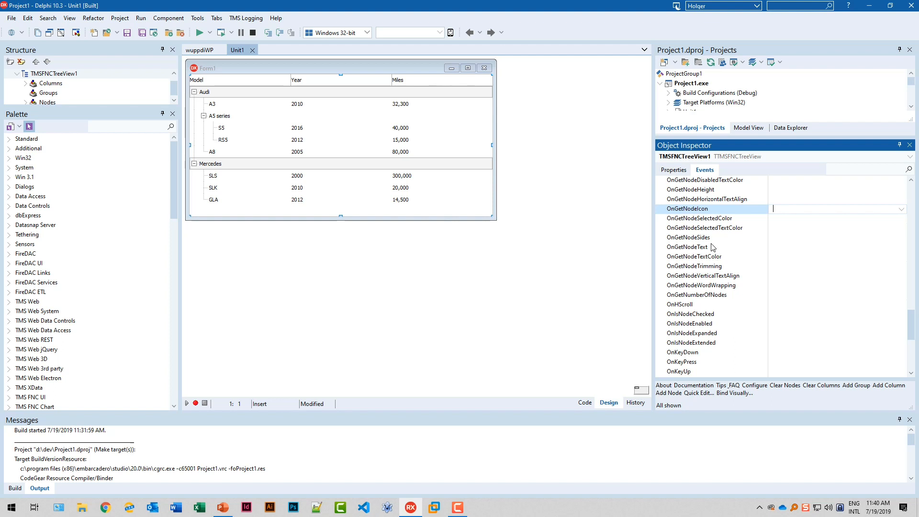
pyautogui.moveTo(469, 220)
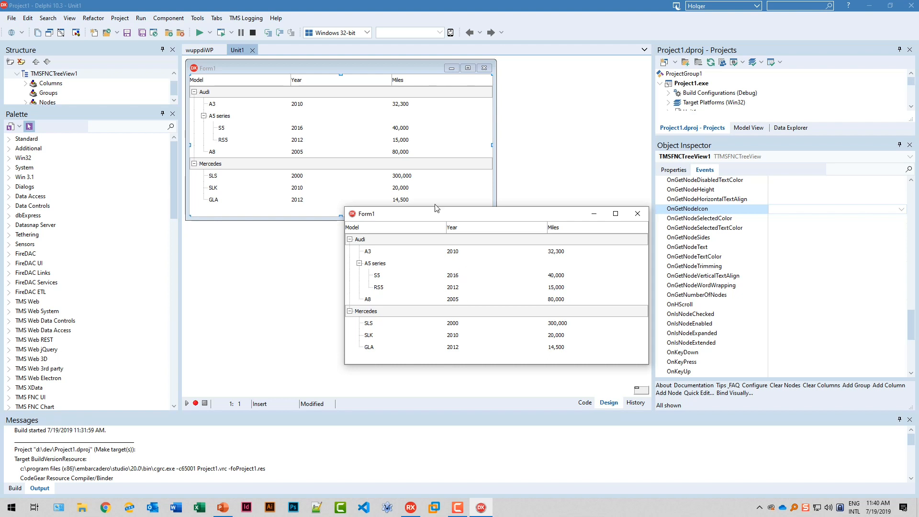
pyautogui.moveTo(301, 143)
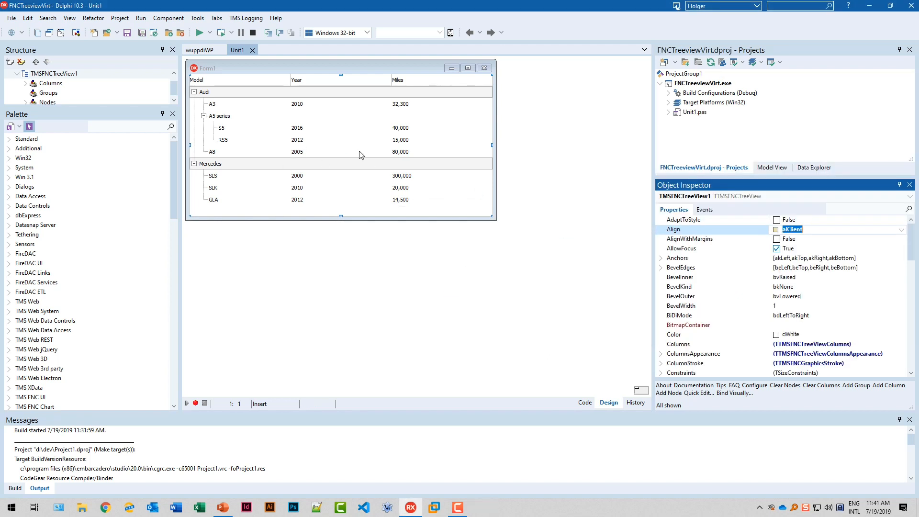
# - Select FrmMain and create an empty FormShow handler from its OnShow event
pyautogui.click(680, 315)
pyautogui.write('FrmMain')
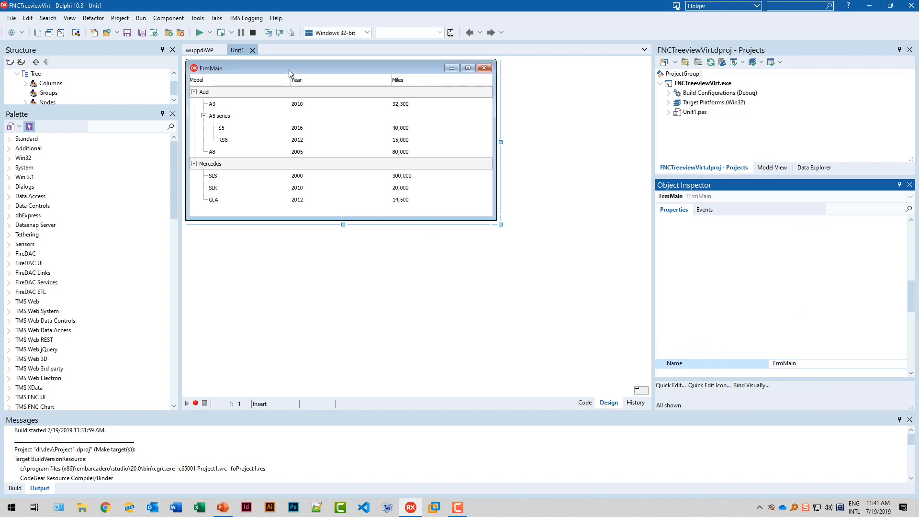
pyautogui.click(704, 209)
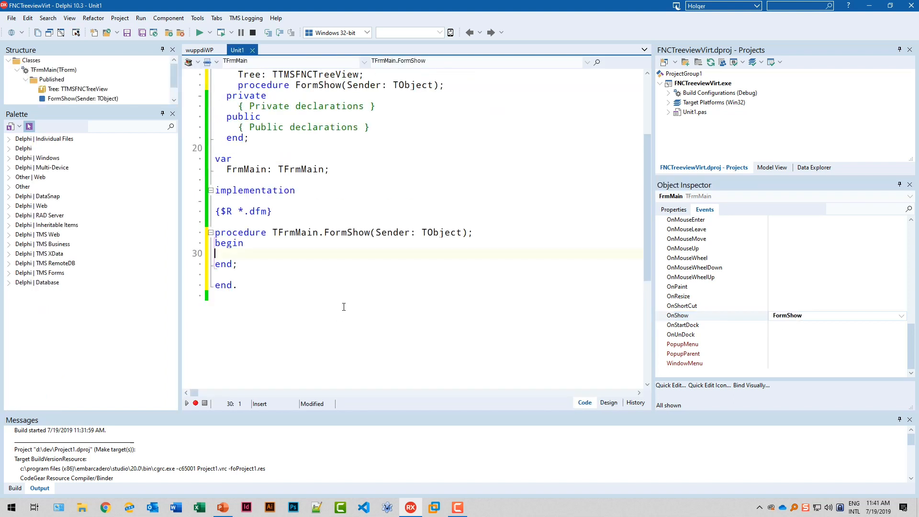
# - Call BuildTreeview; in FormShow and declare procedure BuildTreeview; as private
pyautogui.write('Build')
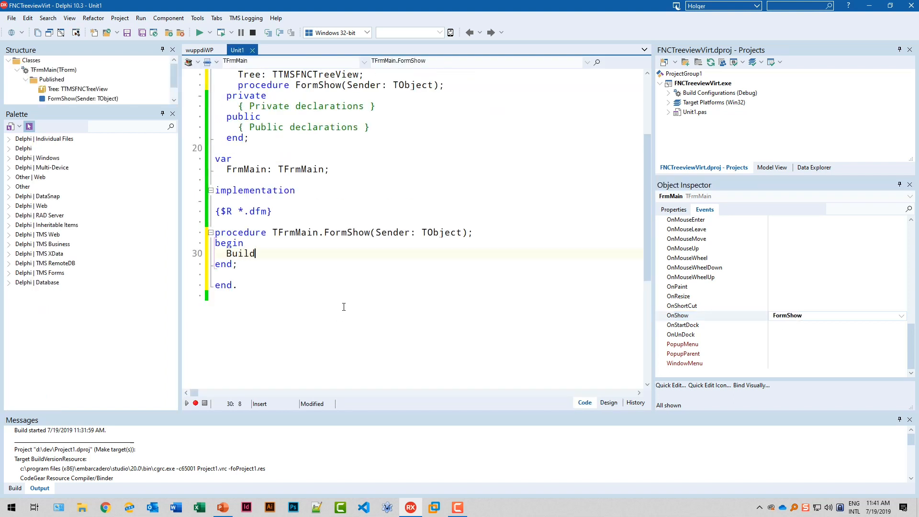
pyautogui.write('Treeview;')
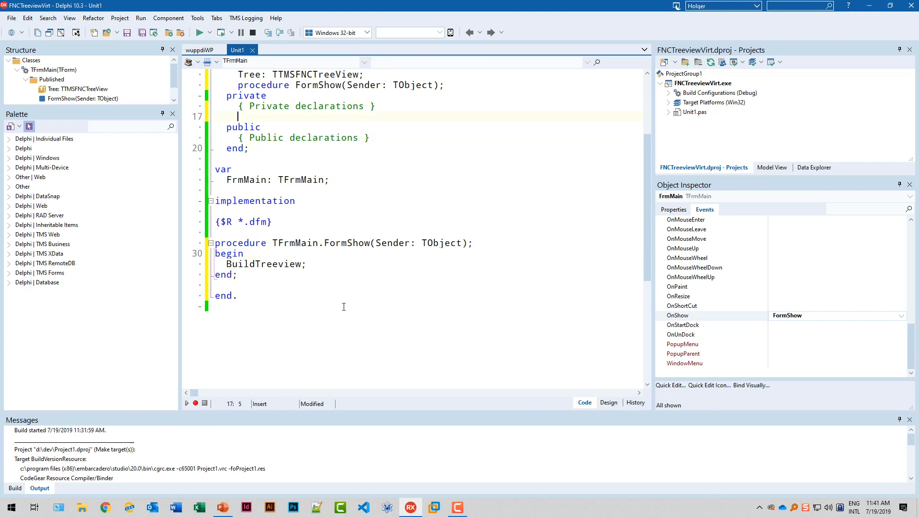
pyautogui.write('procedure')
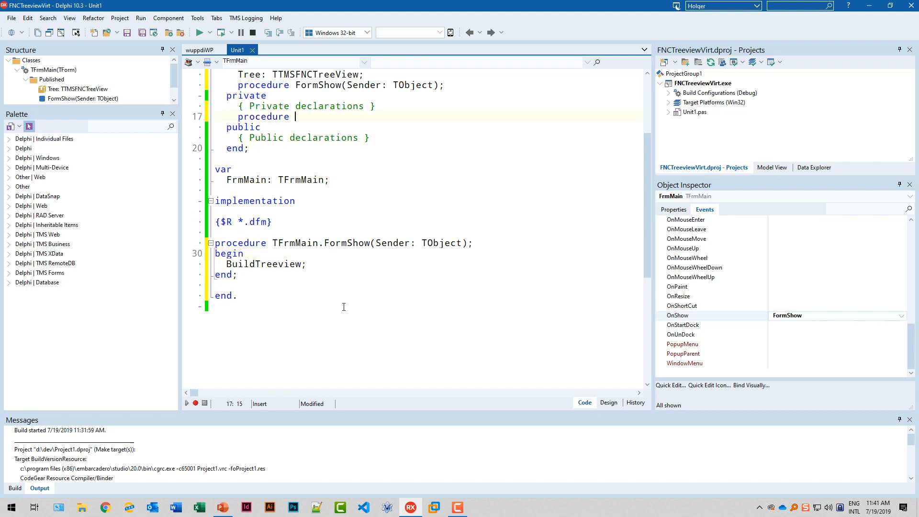
pyautogui.write('BuildTreev')
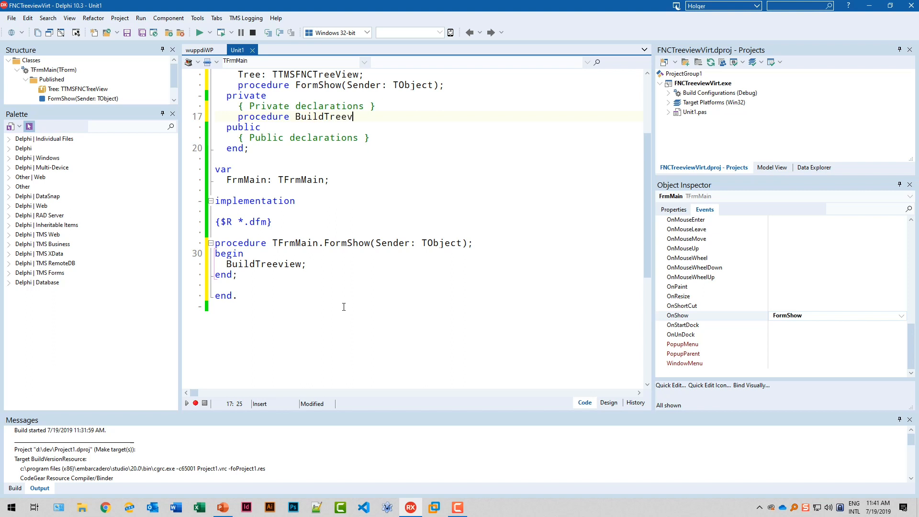
pyautogui.write('iew;')
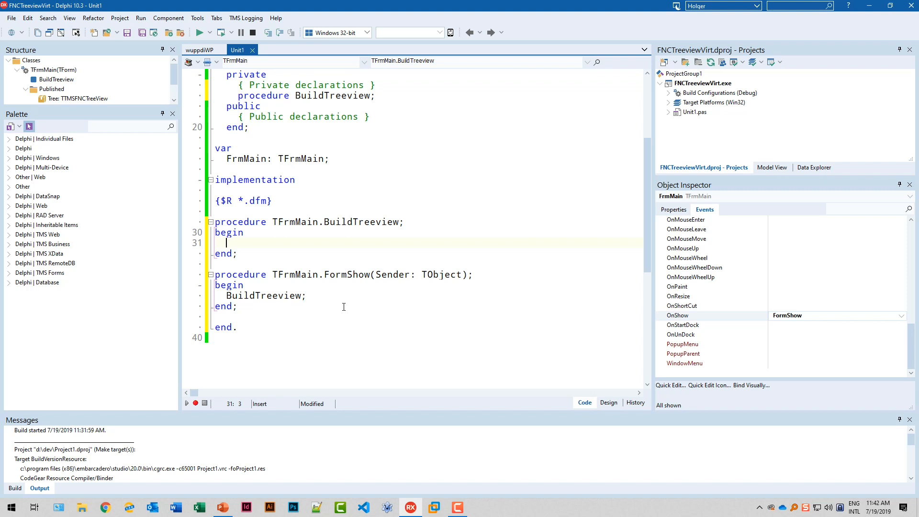
# - Start BuildTreeview with Tree.Clear; and build the FNCTreeviewVirt project
pyautogui.write('Treew')
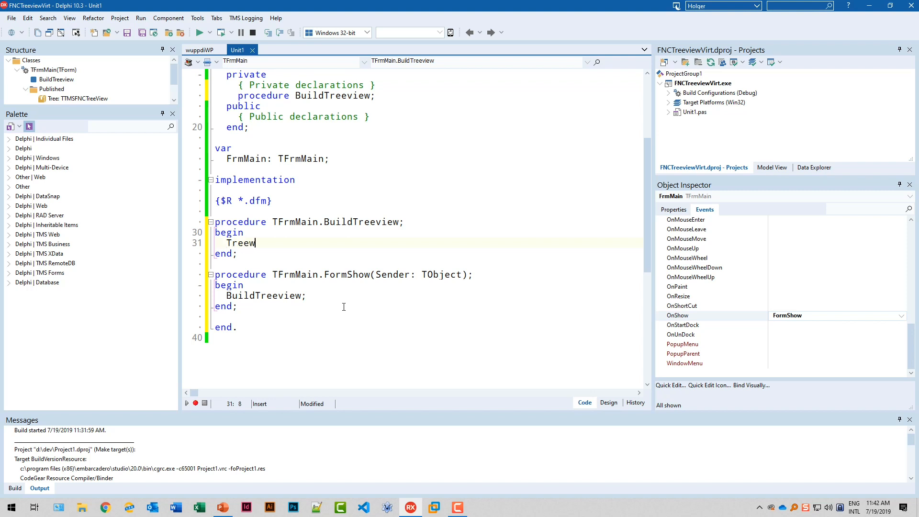
pyautogui.write('.')
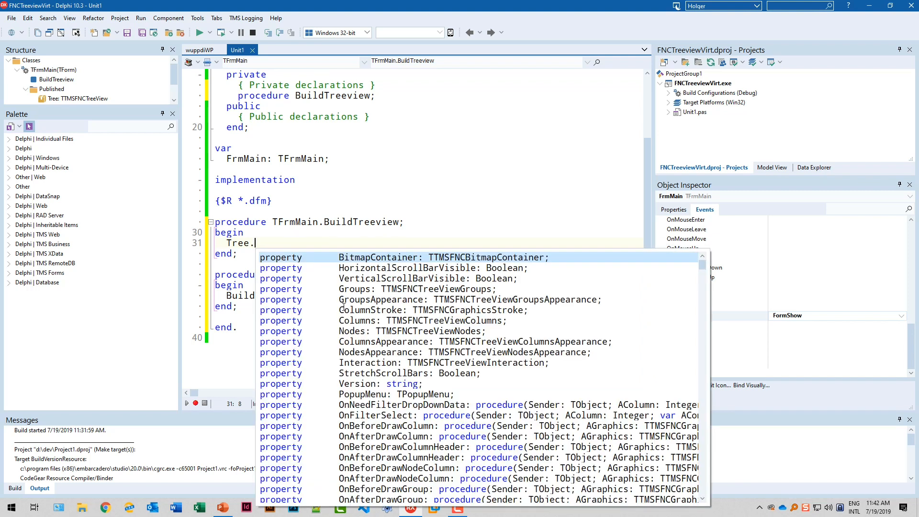
pyautogui.write('Clear')
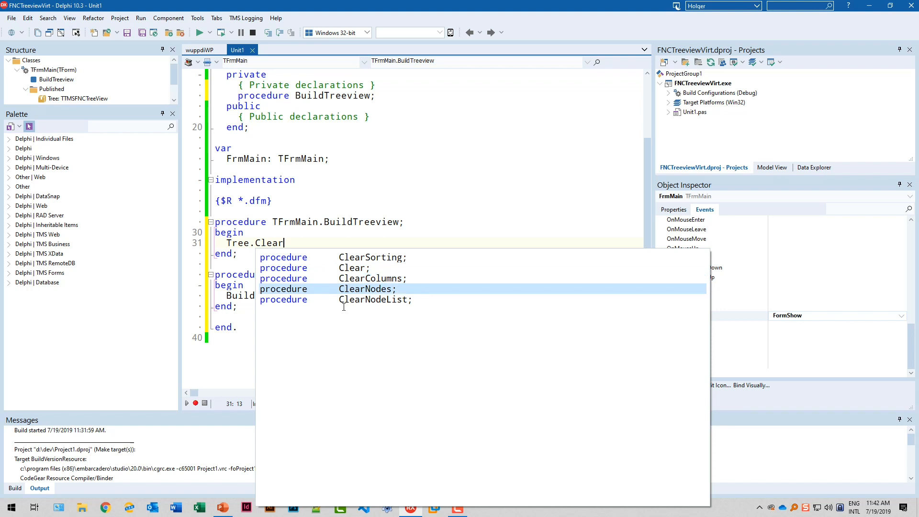
pyautogui.write('Node')
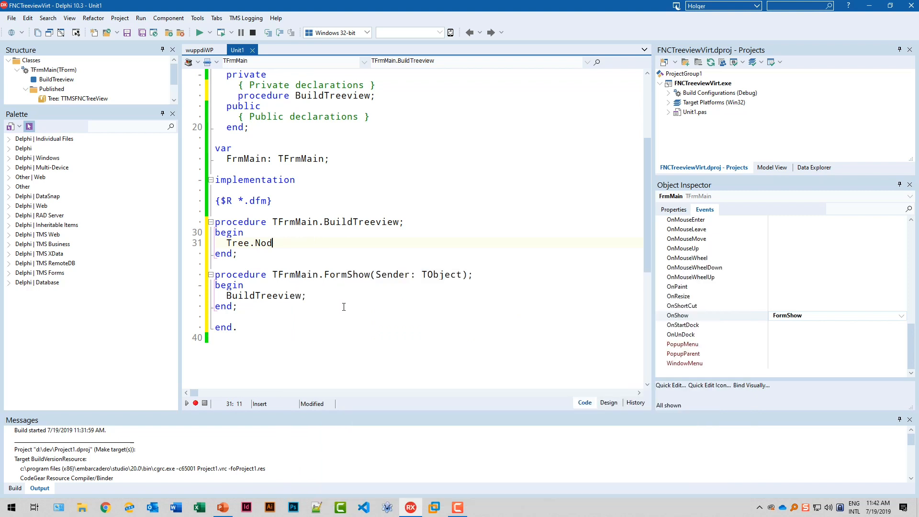
pyautogui.write('Column')
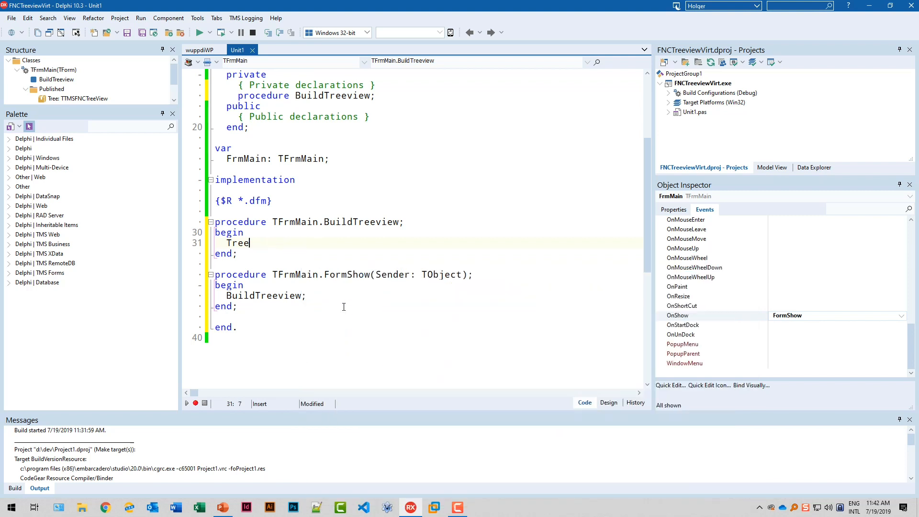
pyautogui.write('.Clear')
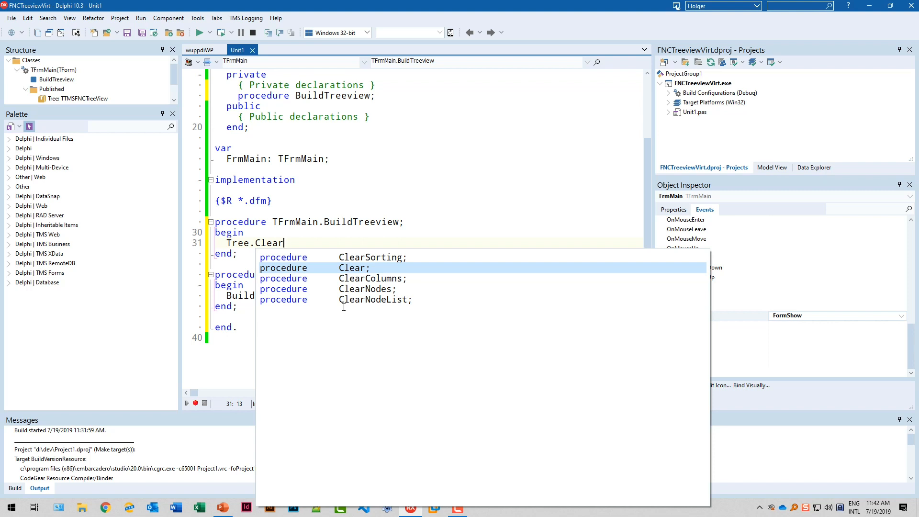
pyautogui.press('Down')
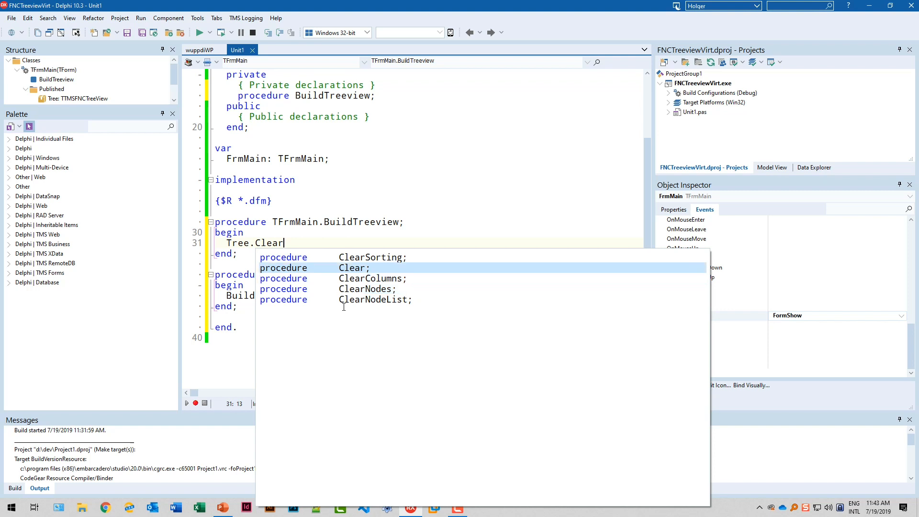
pyautogui.write(';')
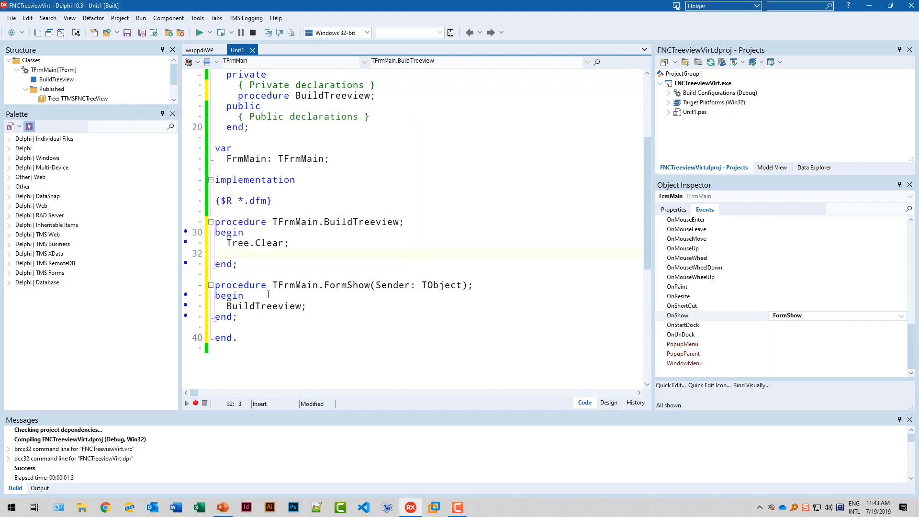
# - Add tree columns 'Column 1' and 'Column 2' in BuildTreeview, then run the app
pyautogui.write('Tree.Columns.A')
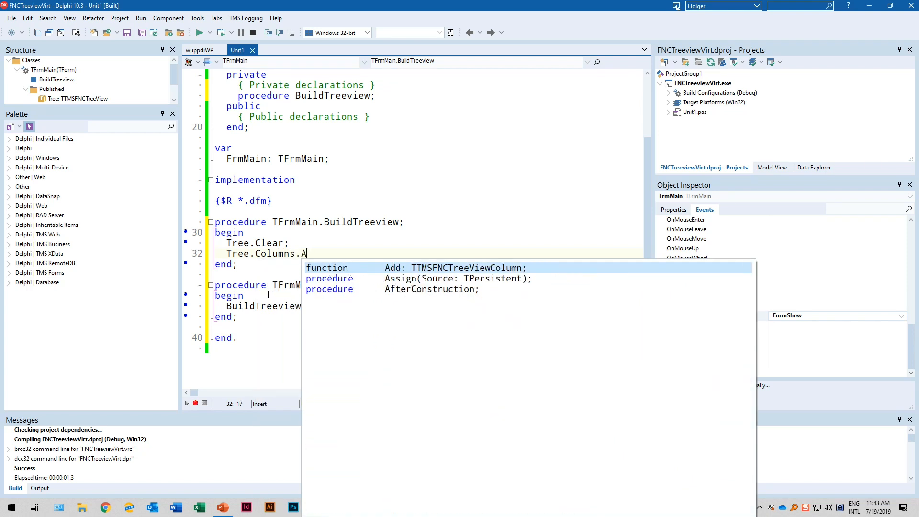
pyautogui.write('dd')
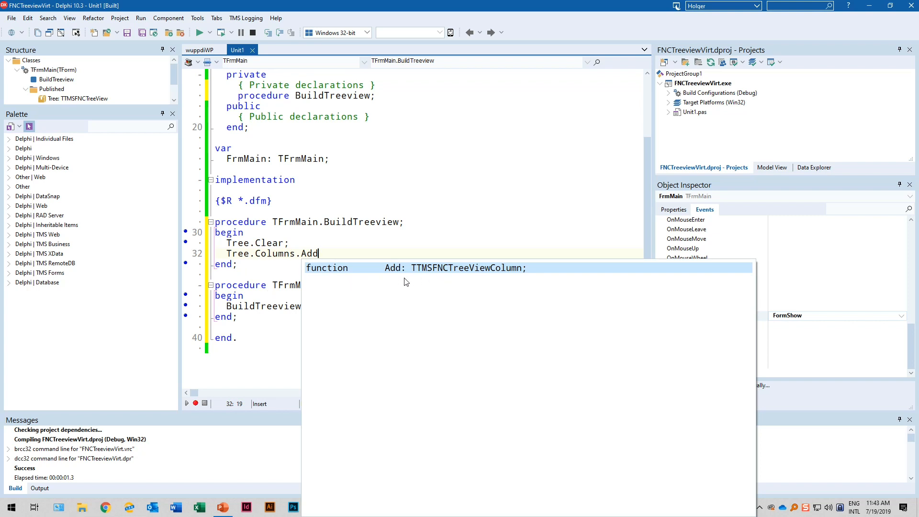
pyautogui.moveTo(480, 283)
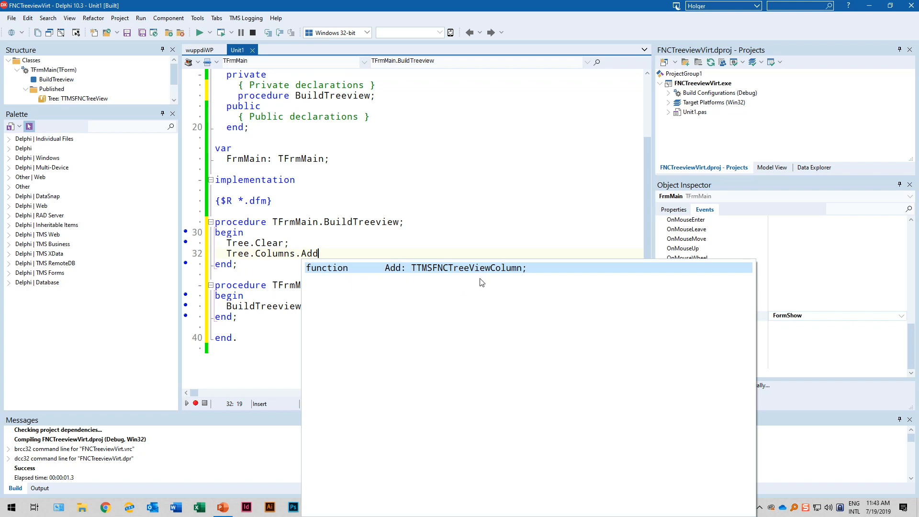
pyautogui.moveTo(510, 282)
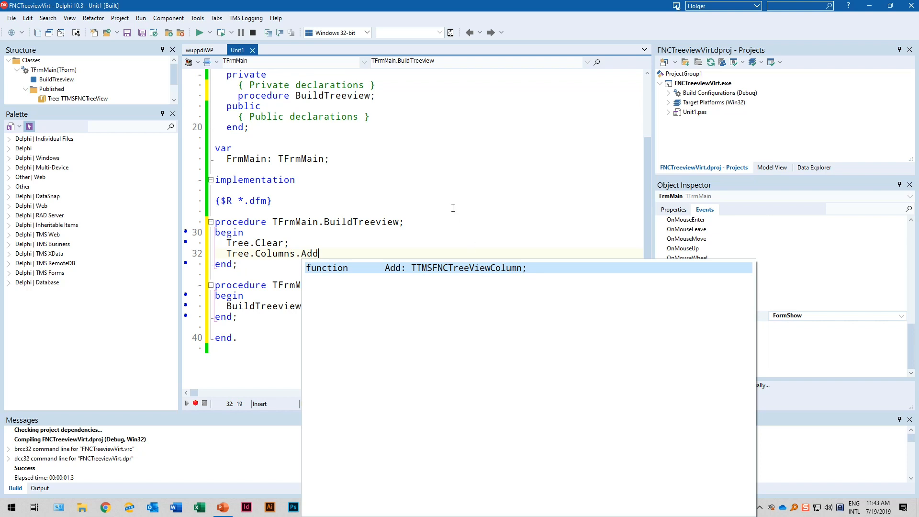
pyautogui.write('.')
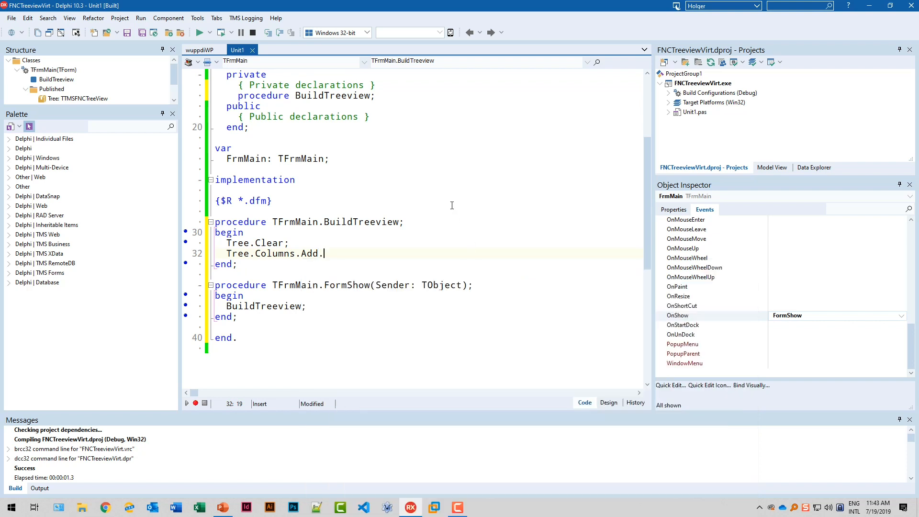
pyautogui.write('Text')
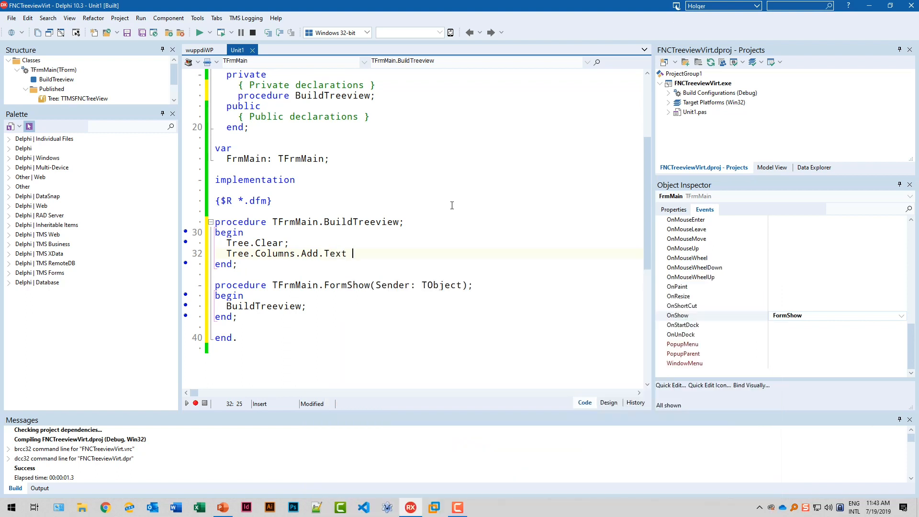
pyautogui.write(':=')
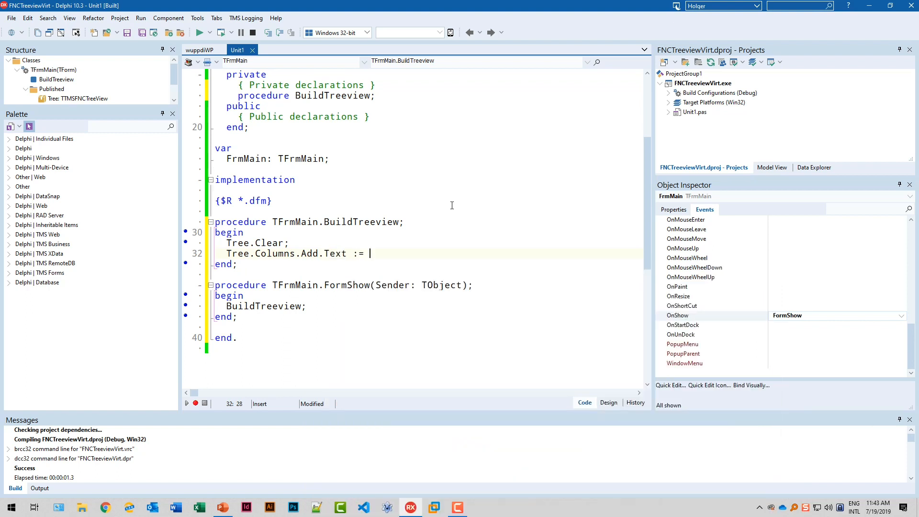
pyautogui.write("'Ci")
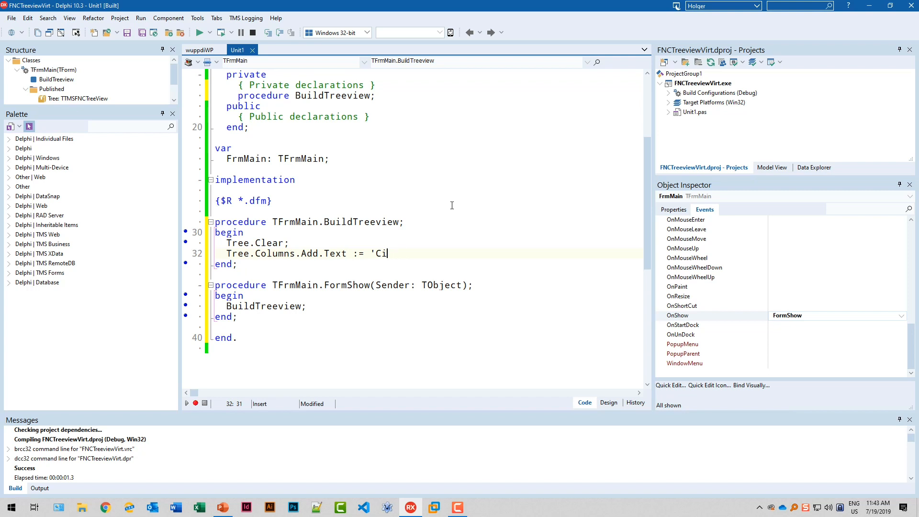
pyautogui.write("olumn 1';")
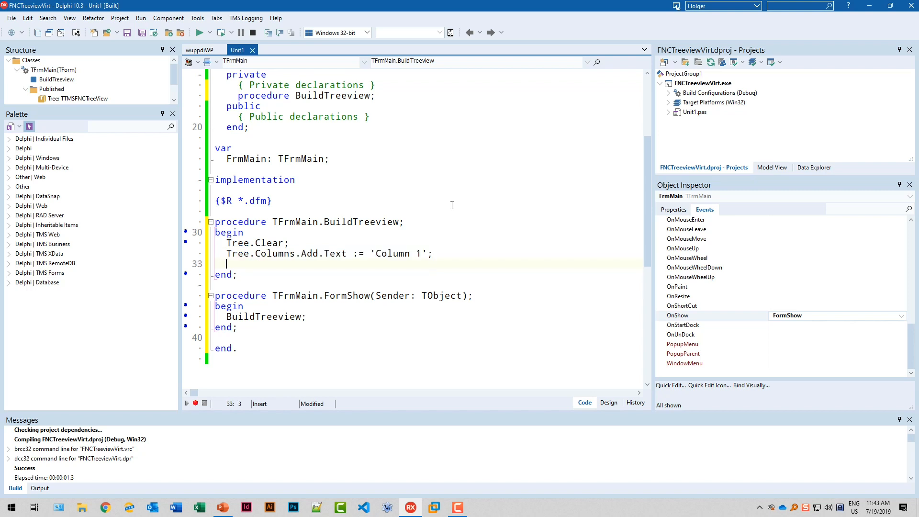
pyautogui.write("Tree.Columns.Add.Text := 'Column 2';")
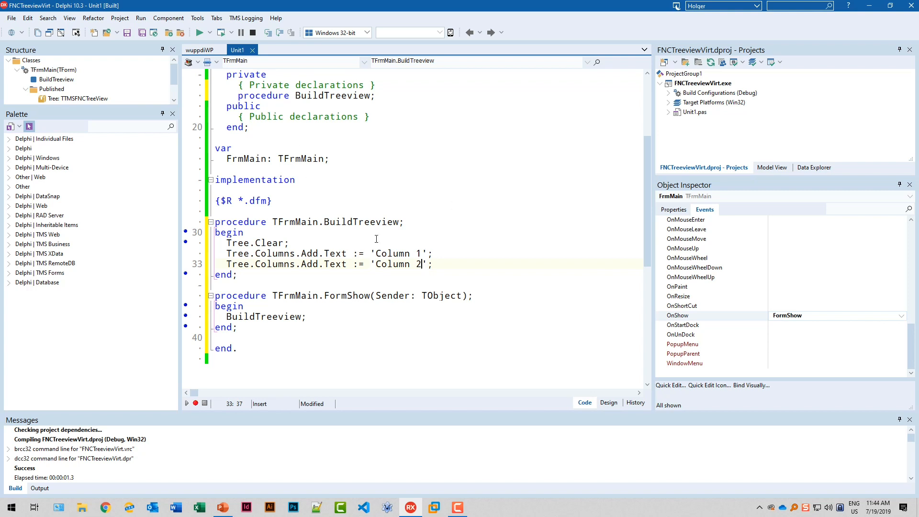
pyautogui.click(196, 32)
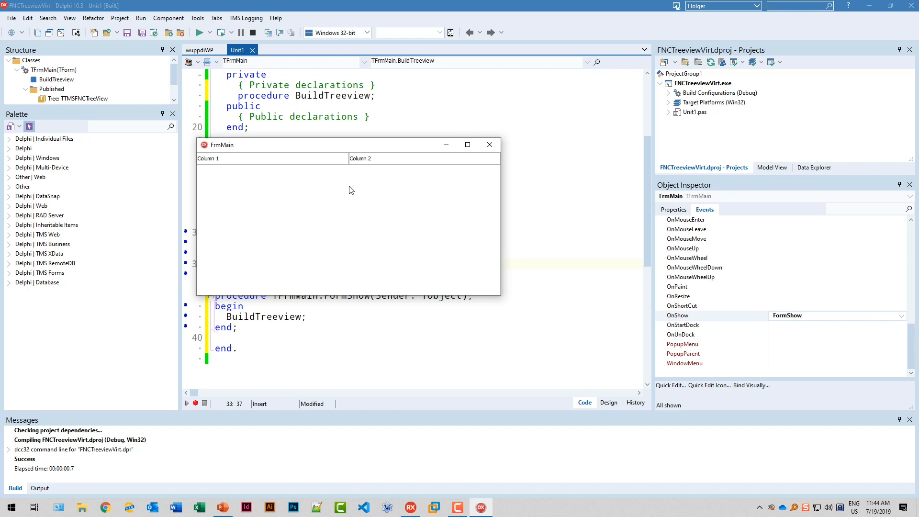
pyautogui.moveTo(286, 164)
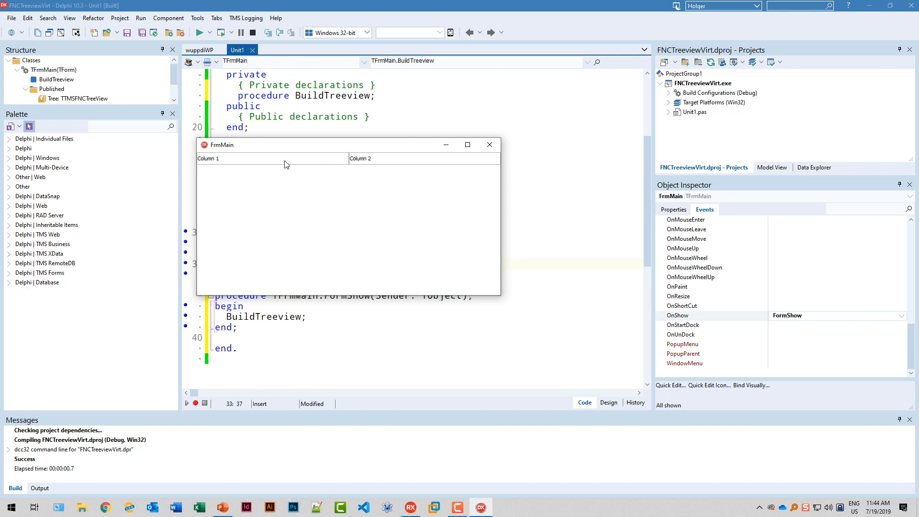
pyautogui.moveTo(354, 162)
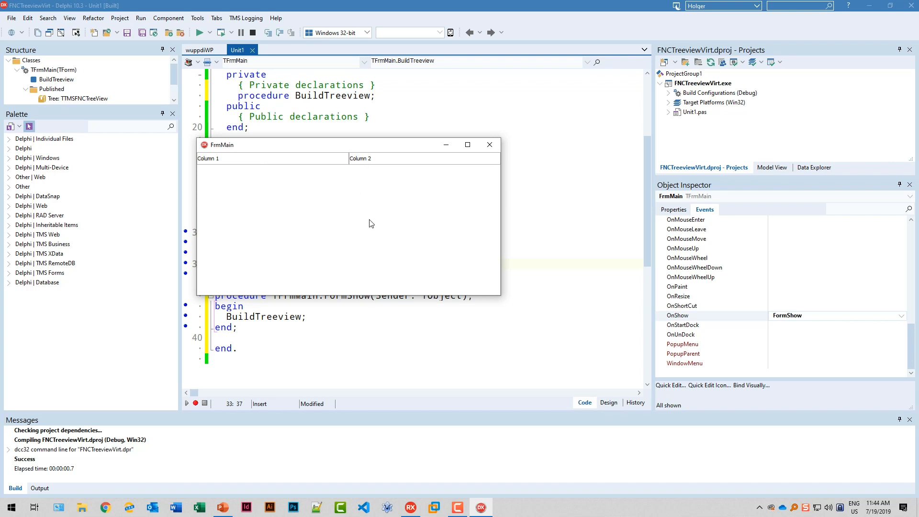
# - Close the running app and add column lines for 'Column 3' and 'Column 4'
pyautogui.click(488, 145)
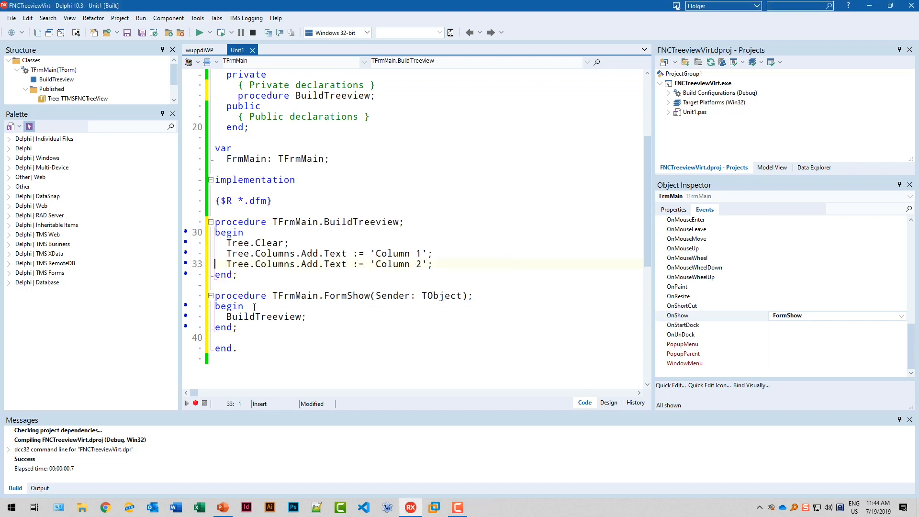
pyautogui.write("Tree.Columns.Add.Text := 'Column 2';")
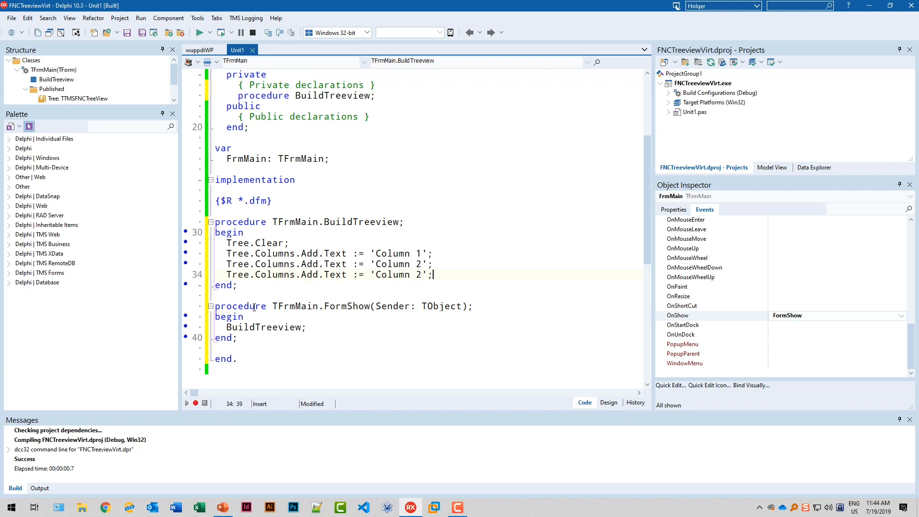
pyautogui.write('3')
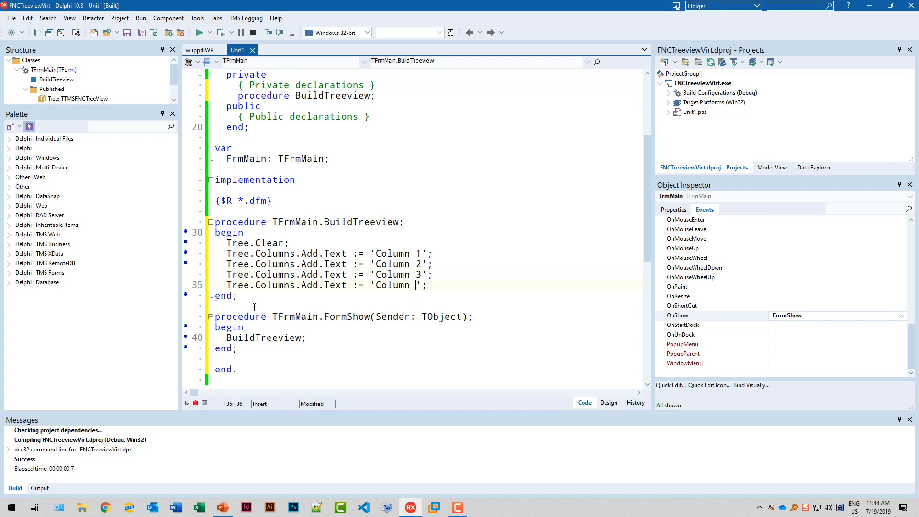
pyautogui.write("4';")
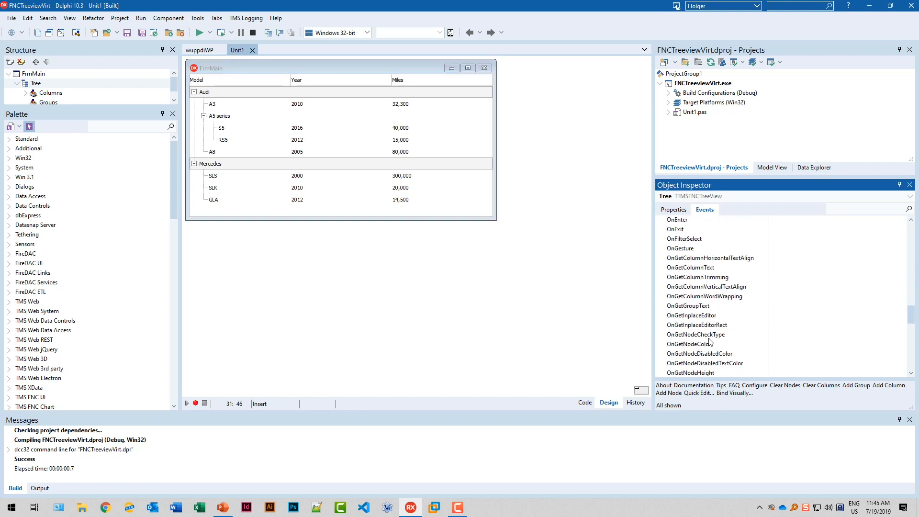
# - Filter the tree's events in the Object Inspector by 'onget'
pyautogui.scroll(-3)
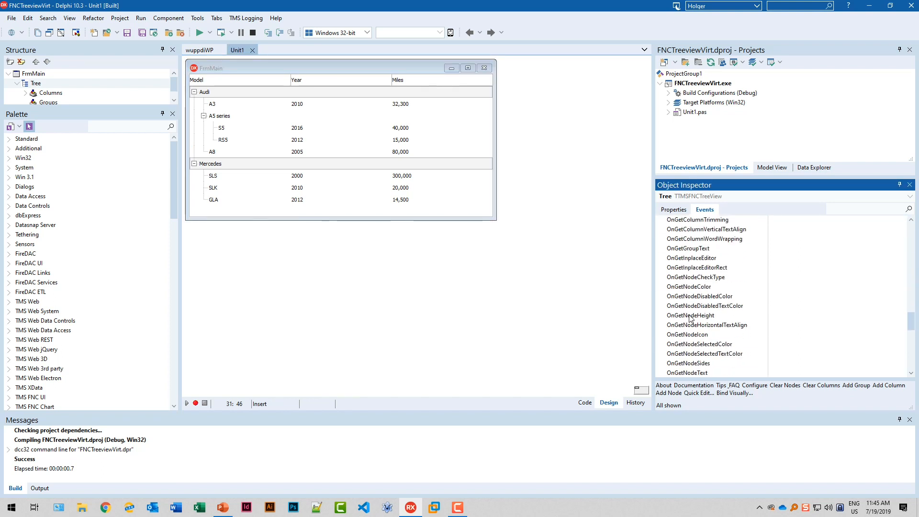
pyautogui.click(868, 208)
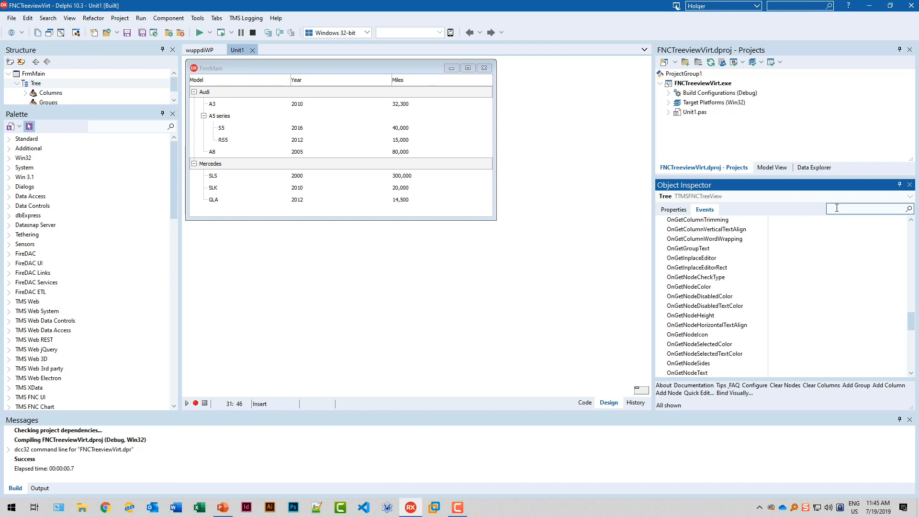
pyautogui.write('ongetnumb')
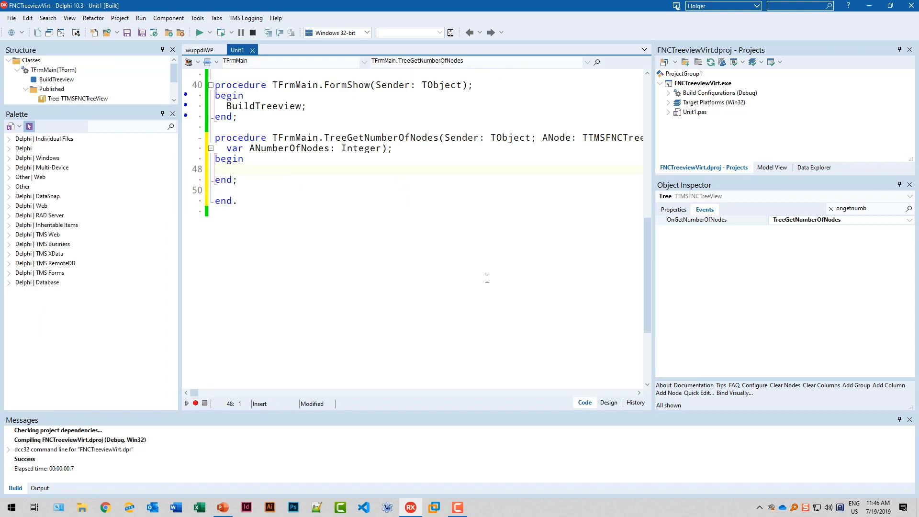
# - Review the TreeGetNumberOfNodes handler header and place the cursor in its body
pyautogui.click(215, 169)
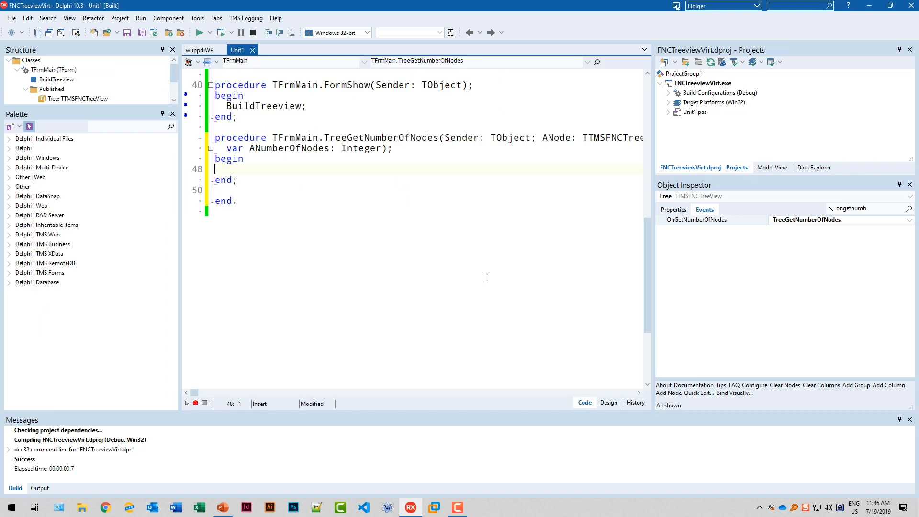
pyautogui.moveTo(295, 188)
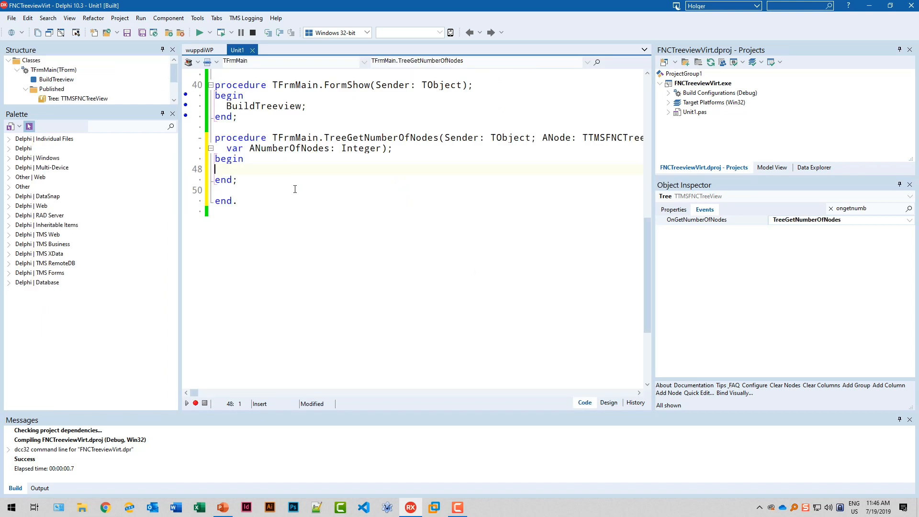
pyautogui.doubleClick(289, 148)
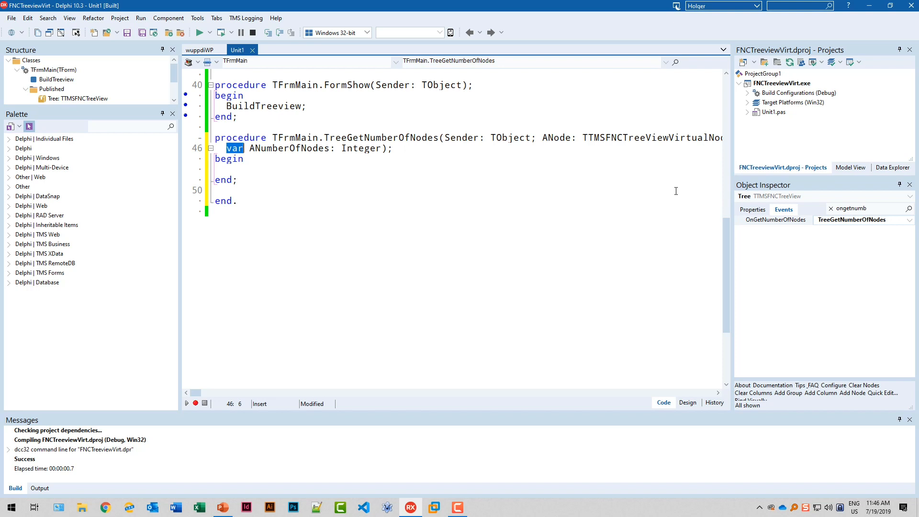
pyautogui.doubleClick(554, 138)
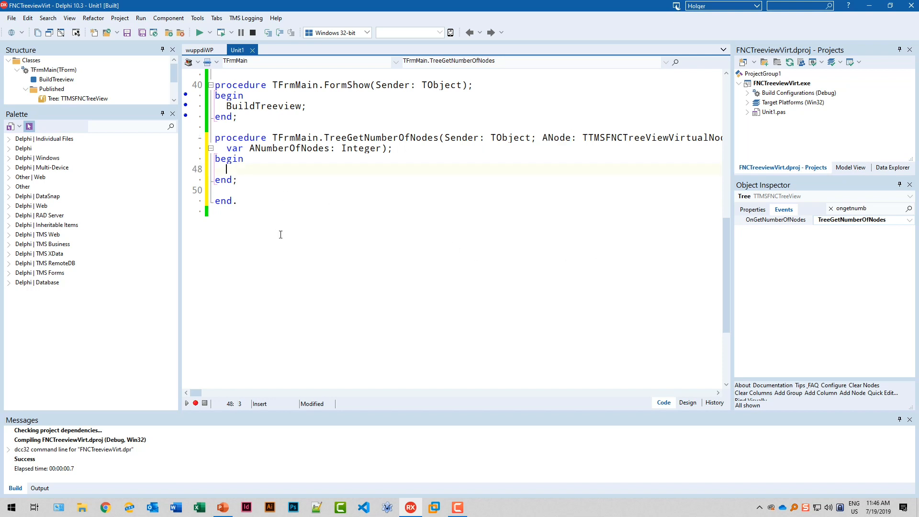
pyautogui.click(215, 169)
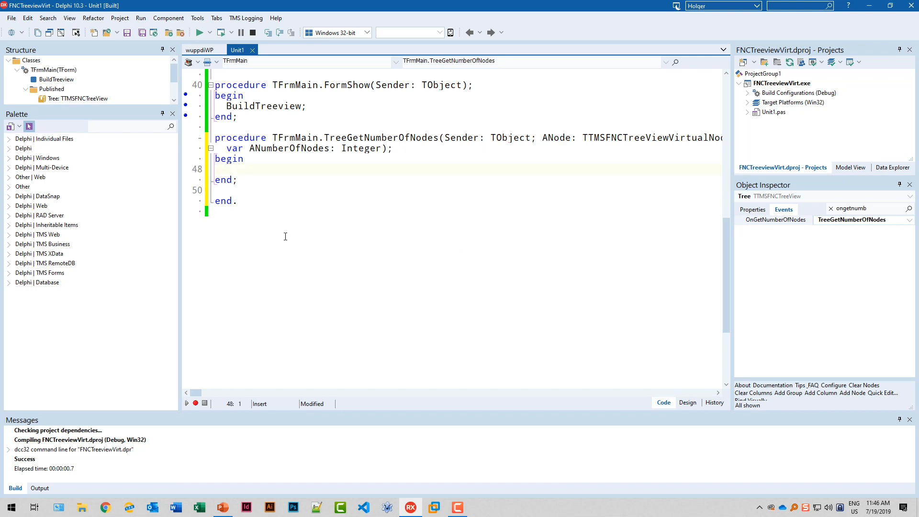
# - Write code setting ANumberOfNodes := 10 when ANode.Level = -1
pyautogui.write('if')
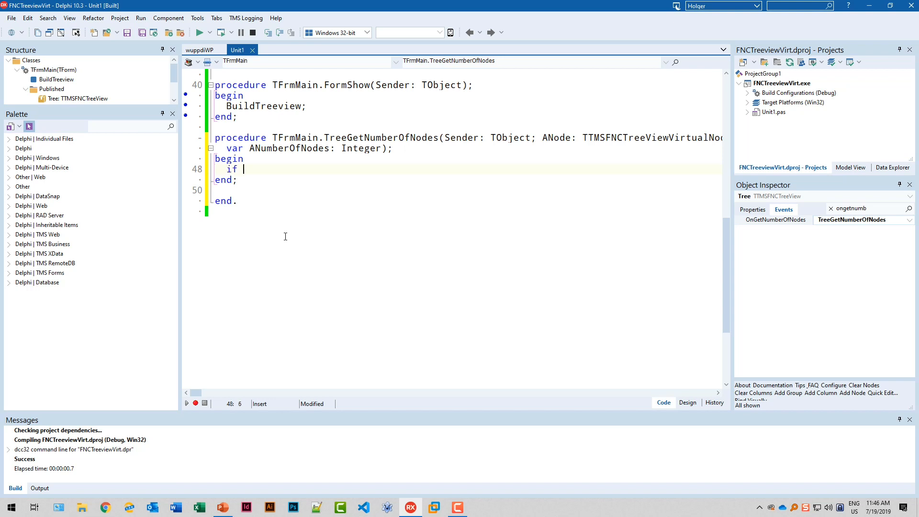
pyautogui.write('ANode.Leve')
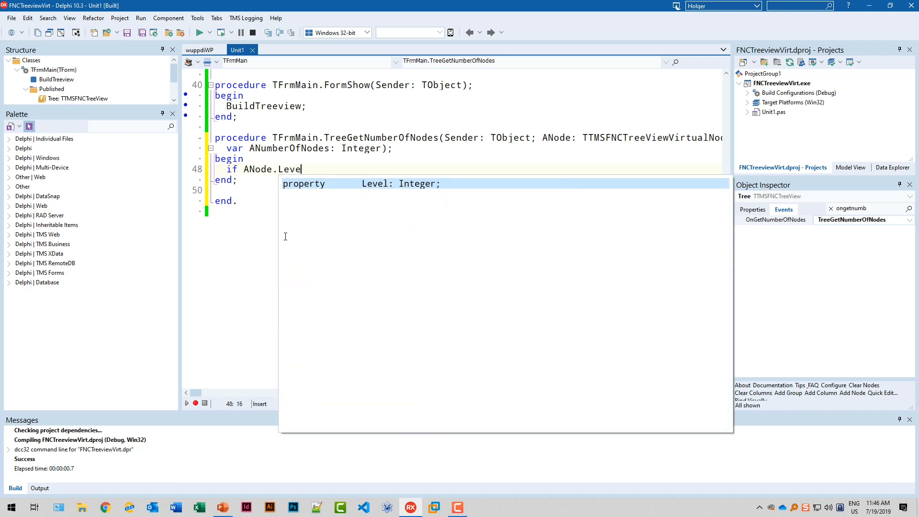
pyautogui.write('l')
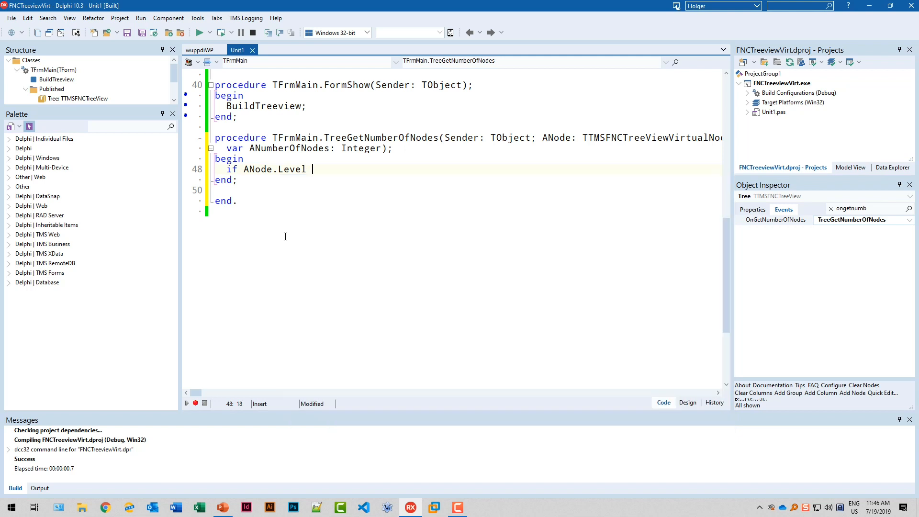
pyautogui.write('=')
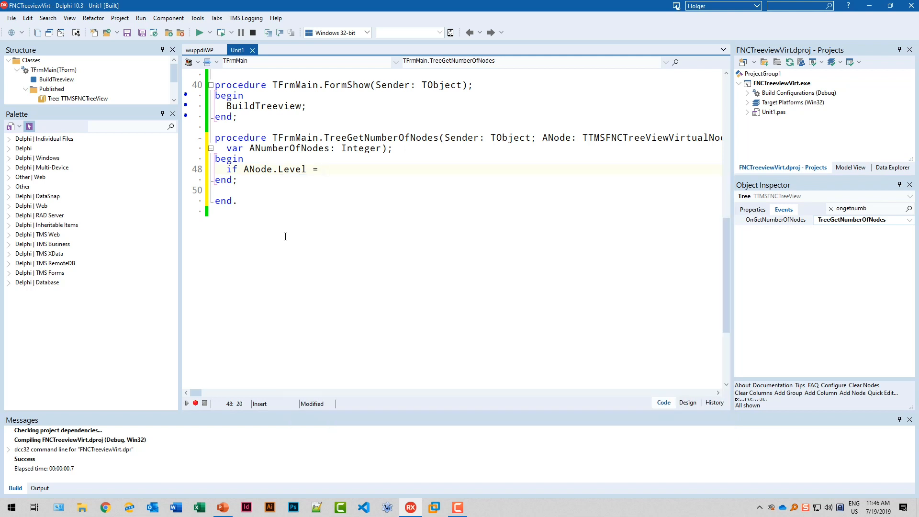
pyautogui.write('-1 then')
pyautogui.write('ANumber')
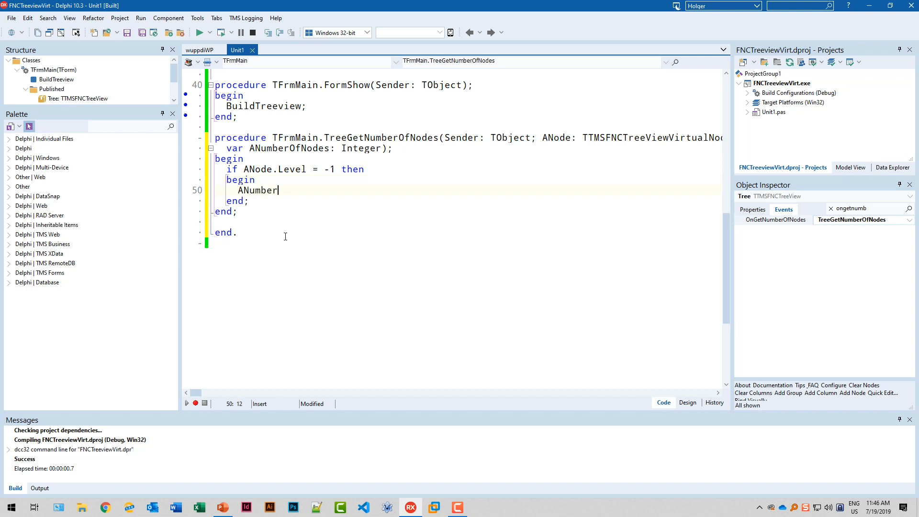
pyautogui.write('OfNodes :=')
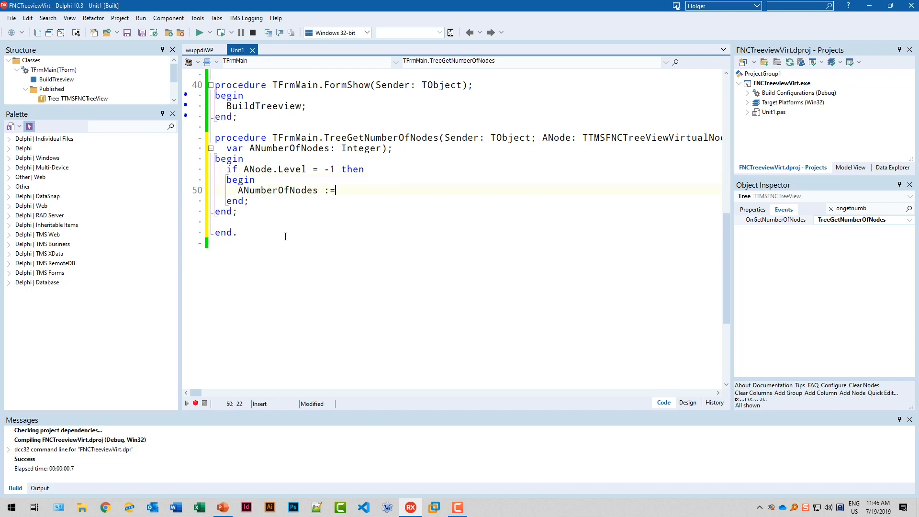
pyautogui.write('" "')
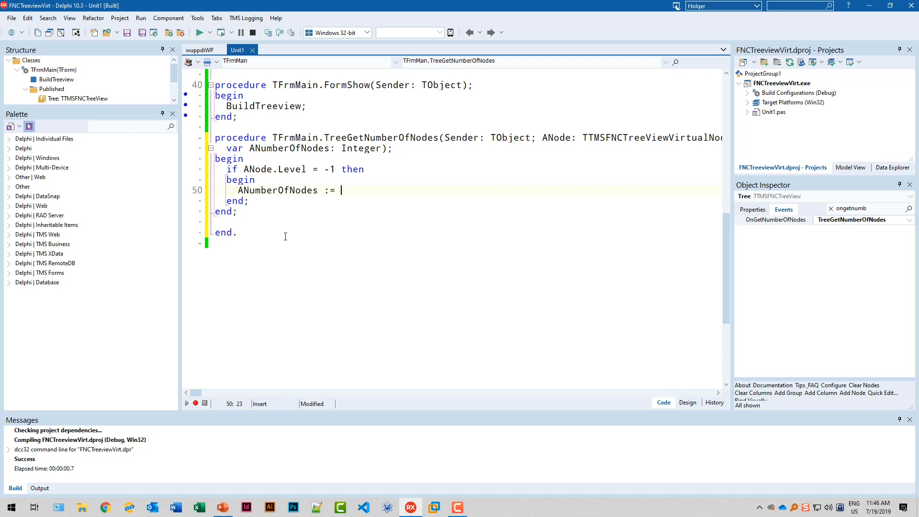
pyautogui.write('10;')
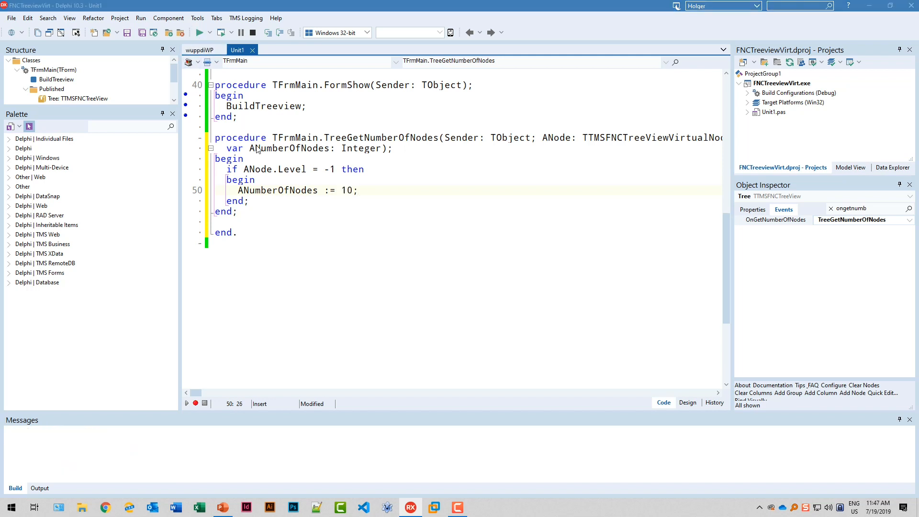
# - Run the app to check Column 1–4 headers and ten empty root rows
pyautogui.click(198, 32)
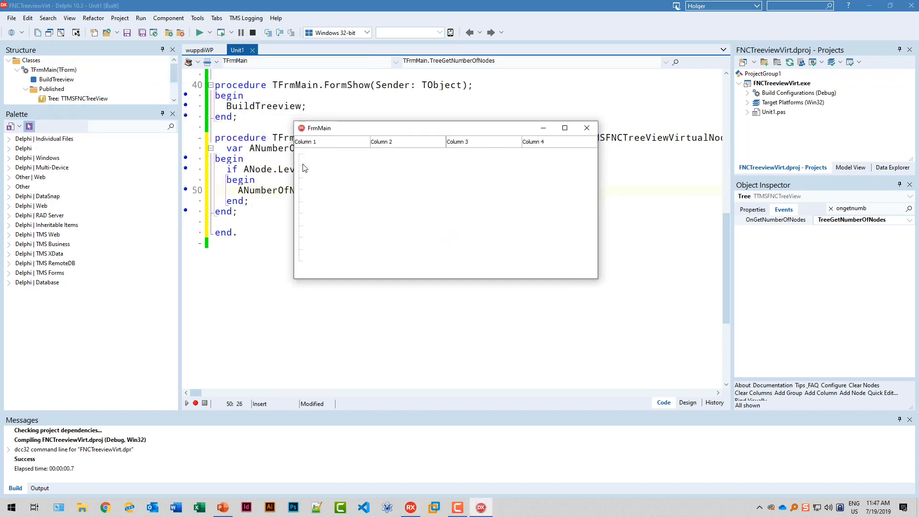
pyautogui.moveTo(308, 234)
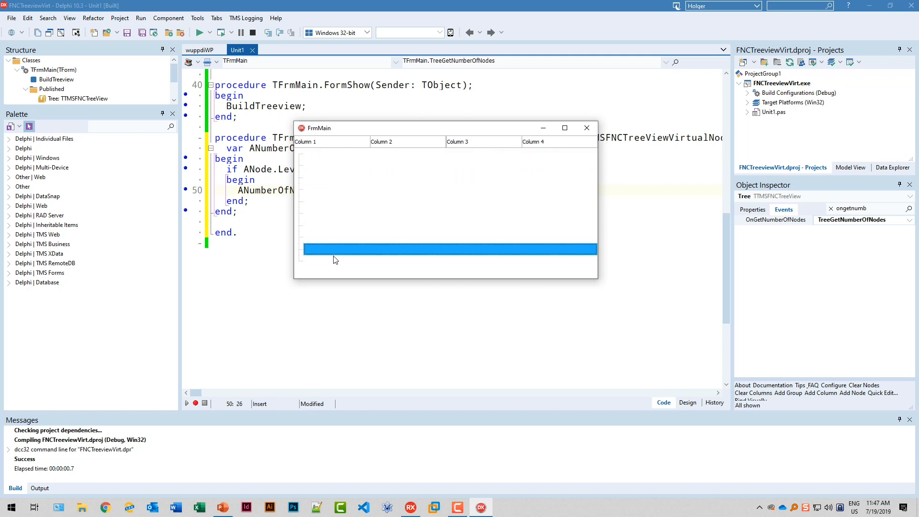
pyautogui.moveTo(318, 153)
pyautogui.write('ode')
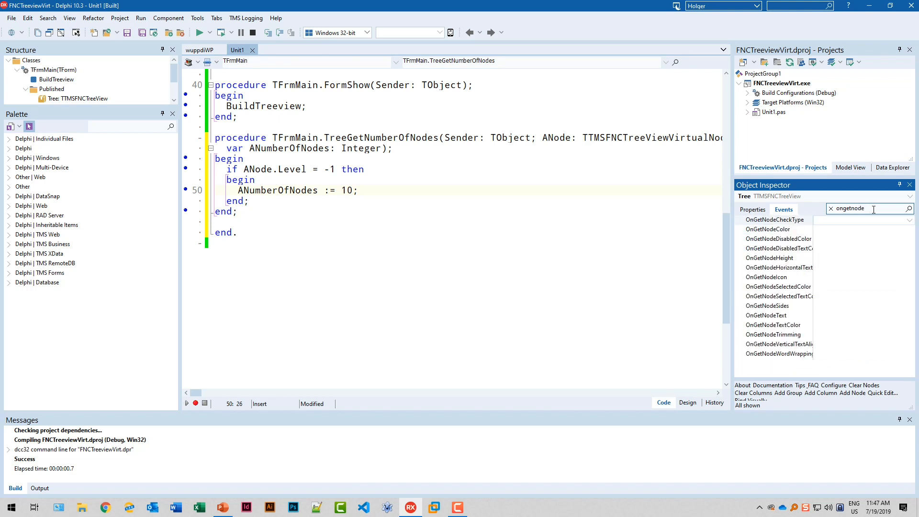
# - Create TreeGetNodeText from OnGetNodeText, examine its AText parameter, and enter its body
pyautogui.click(765, 315)
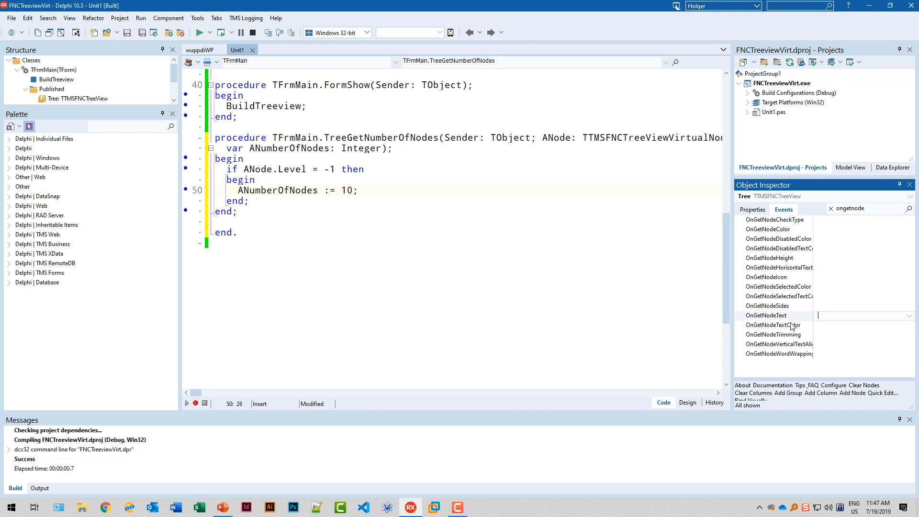
pyautogui.moveTo(809, 327)
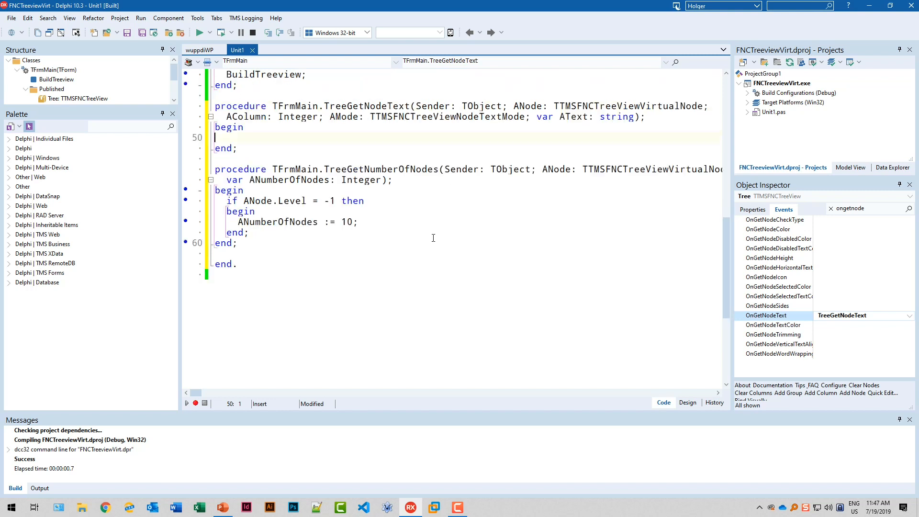
pyautogui.scroll(-3)
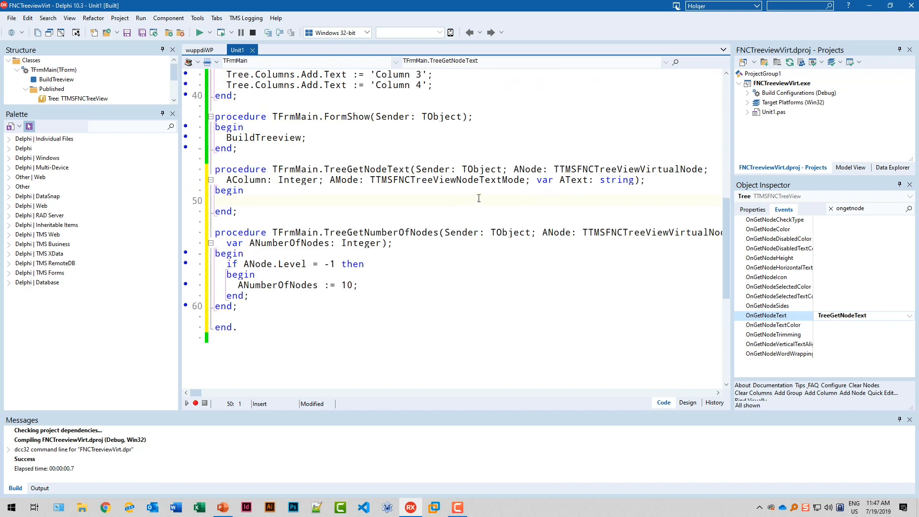
pyautogui.moveTo(567, 180)
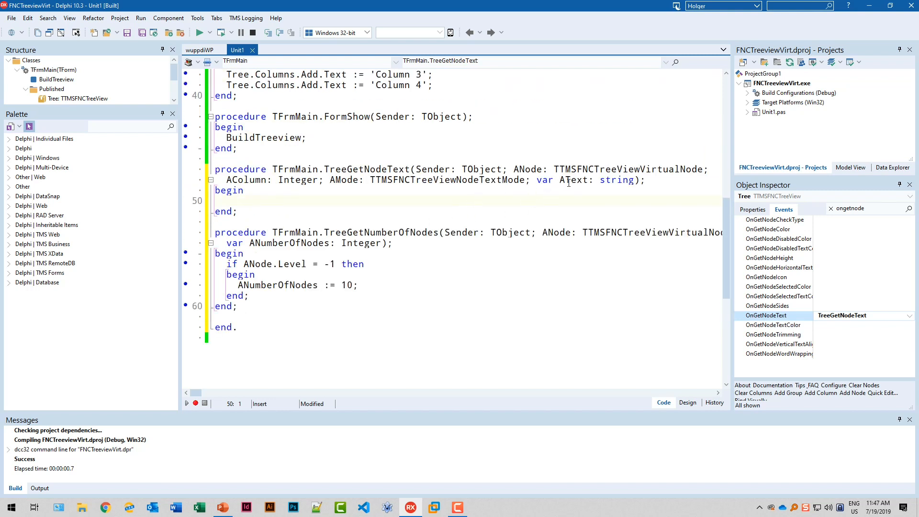
pyautogui.doubleClick(574, 180)
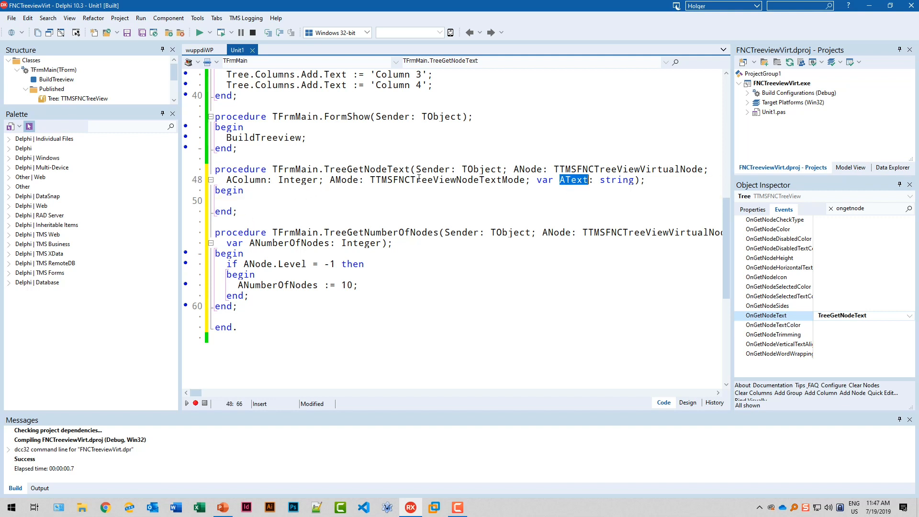
pyautogui.moveTo(583, 184)
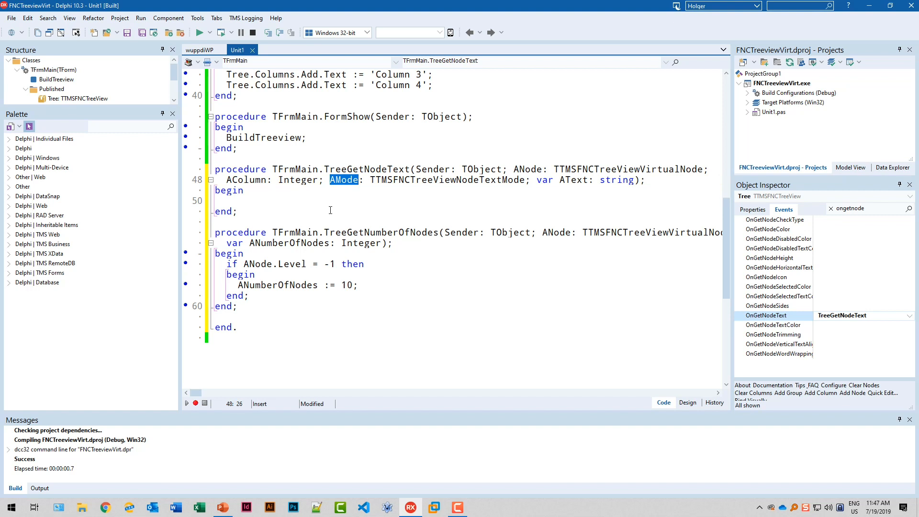
pyautogui.moveTo(386, 179)
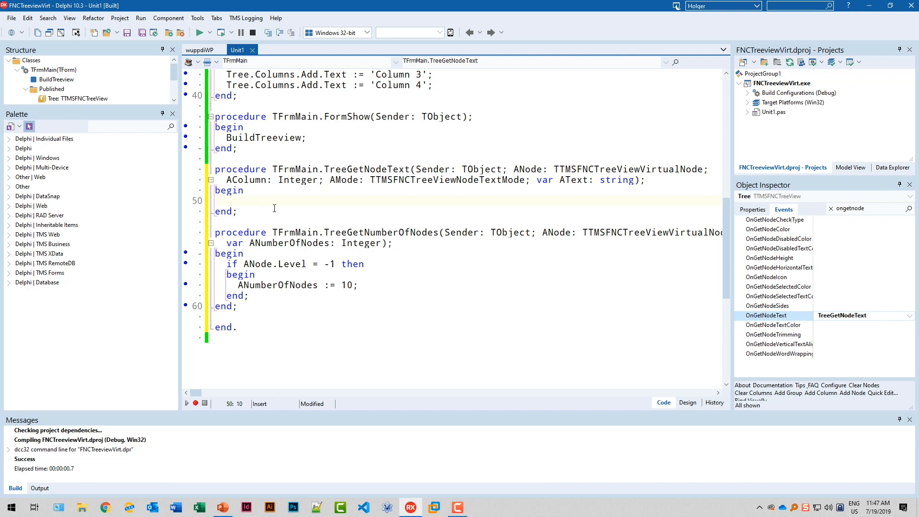
pyautogui.click(216, 200)
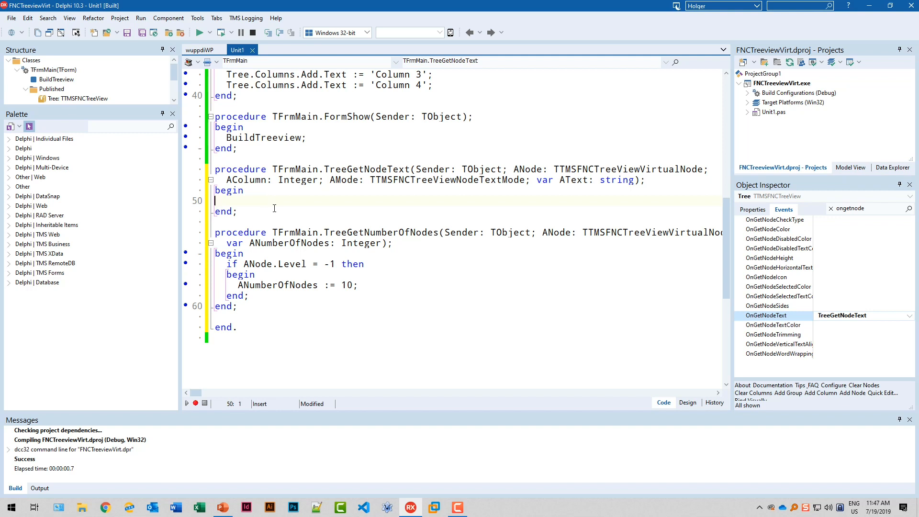
pyautogui.moveTo(496, 240)
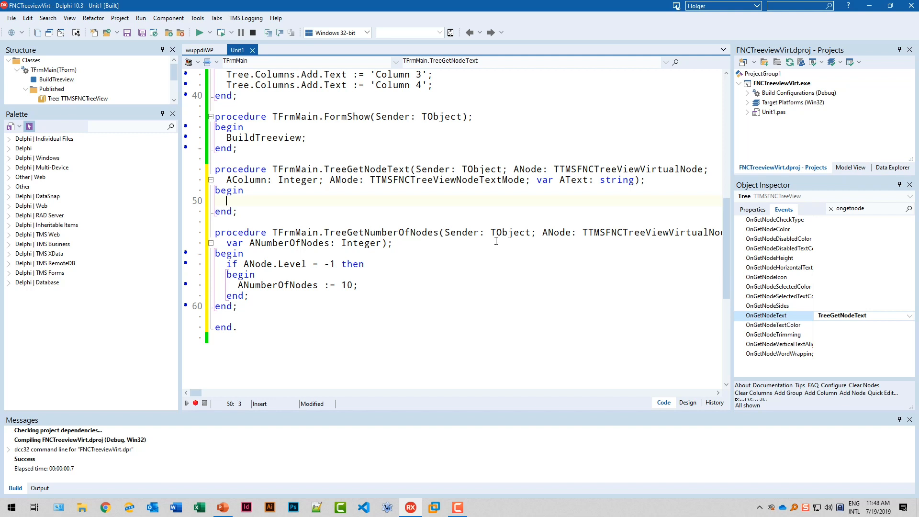
# - In TreeGetNodeText, set AText to Format('%d: %d', [ANode.Level, ANode.Index])
pyautogui.write('AText := Format(')
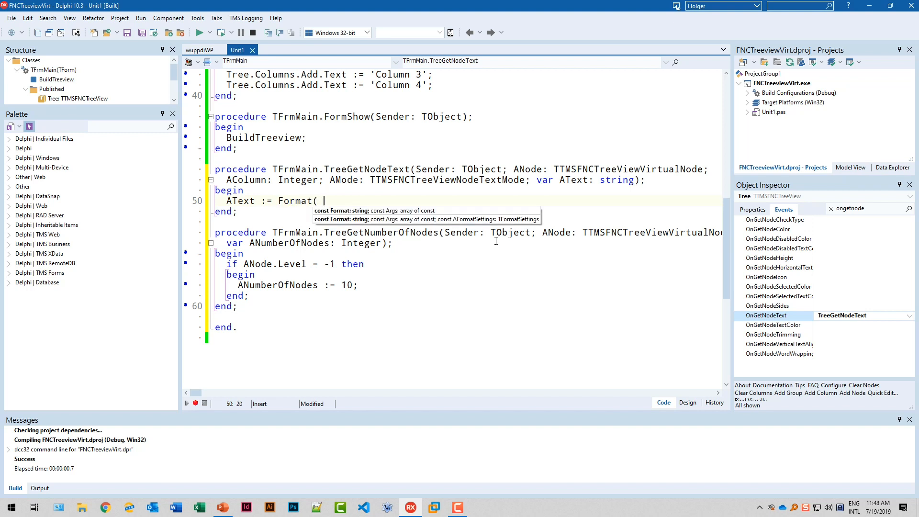
pyautogui.write("''")
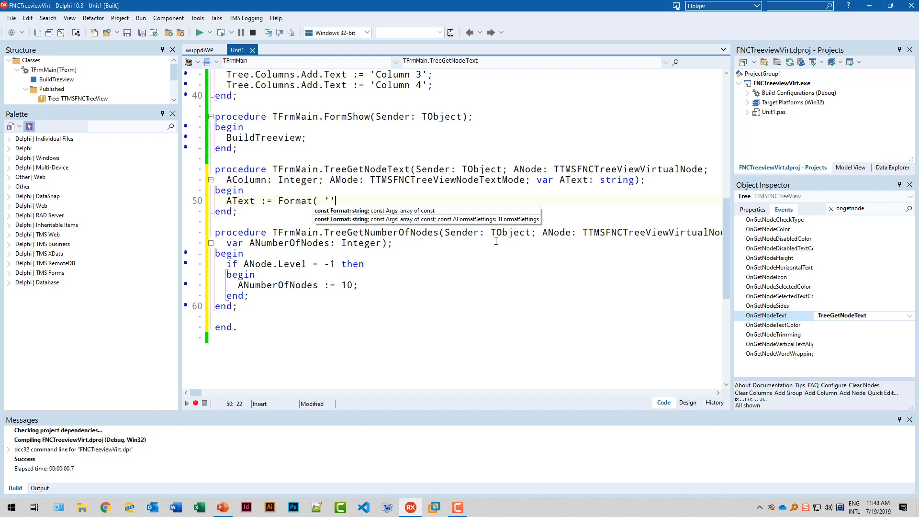
pyautogui.press('Backspace')
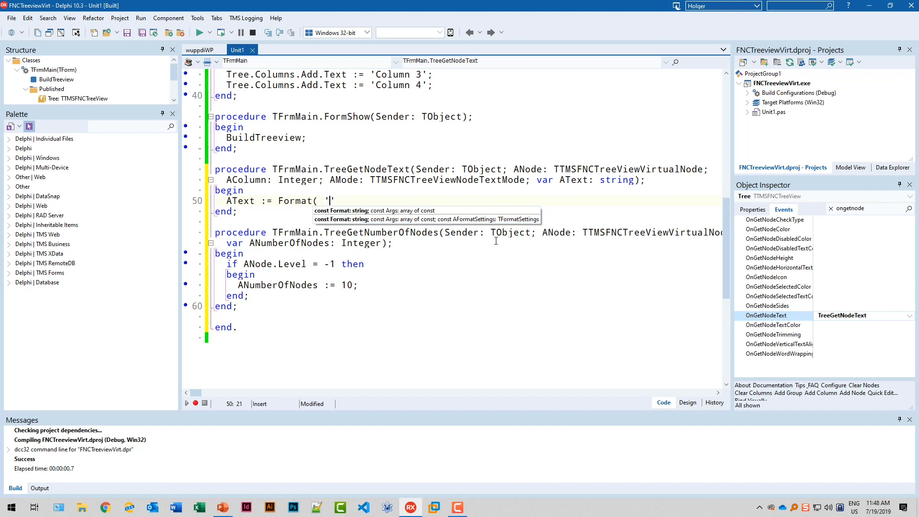
pyautogui.write('%d: %d')
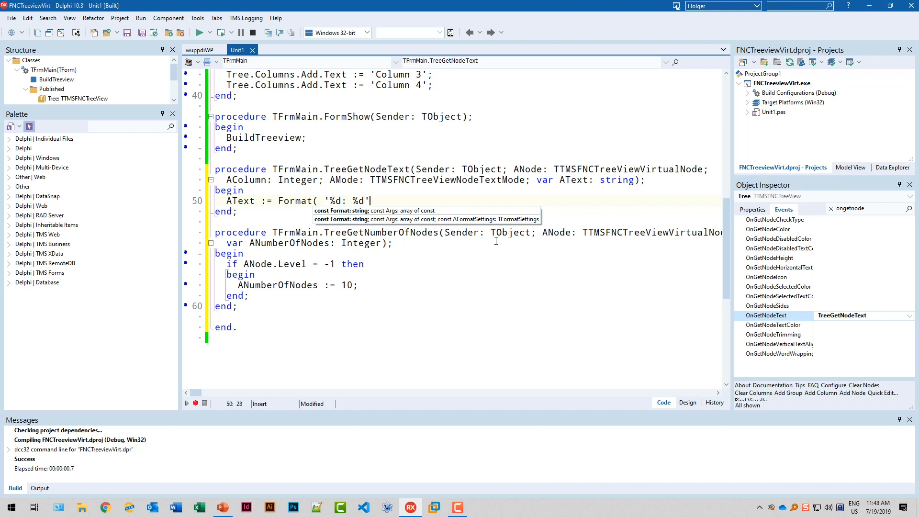
pyautogui.write(', [] );')
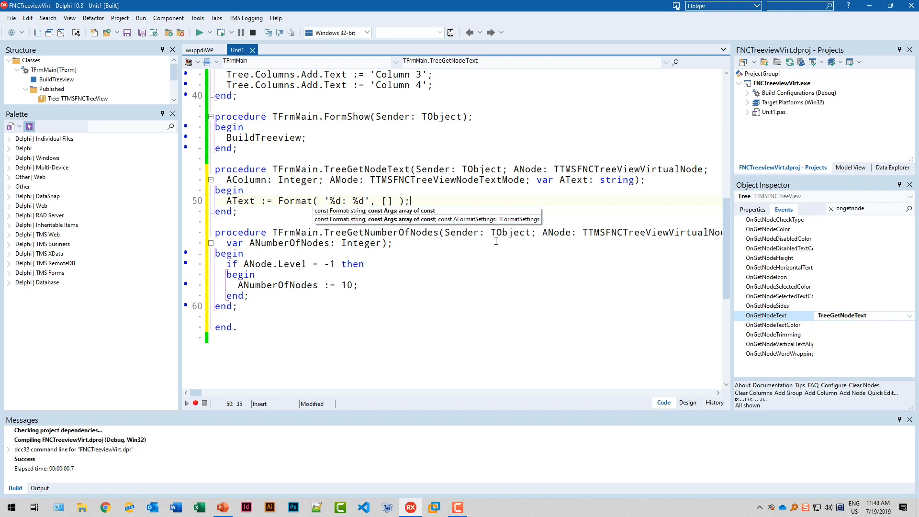
pyautogui.write('A')
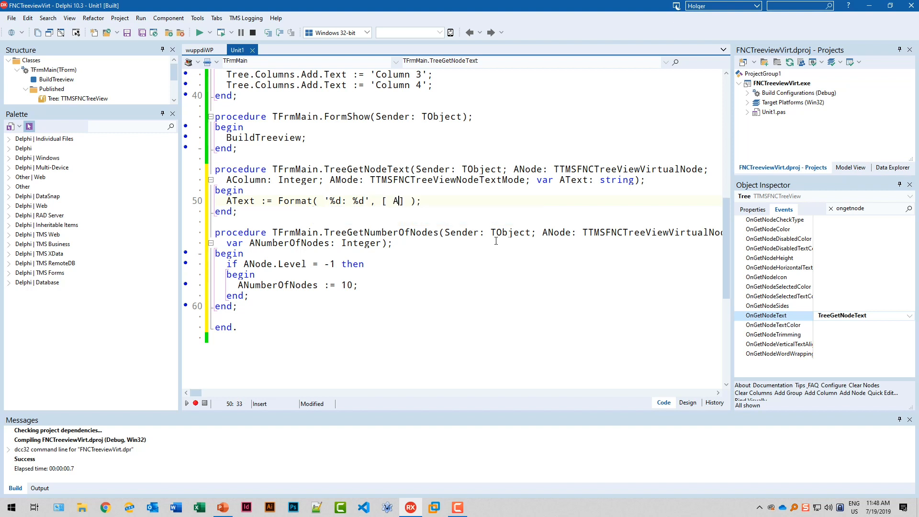
pyautogui.write('Node.Level, A')
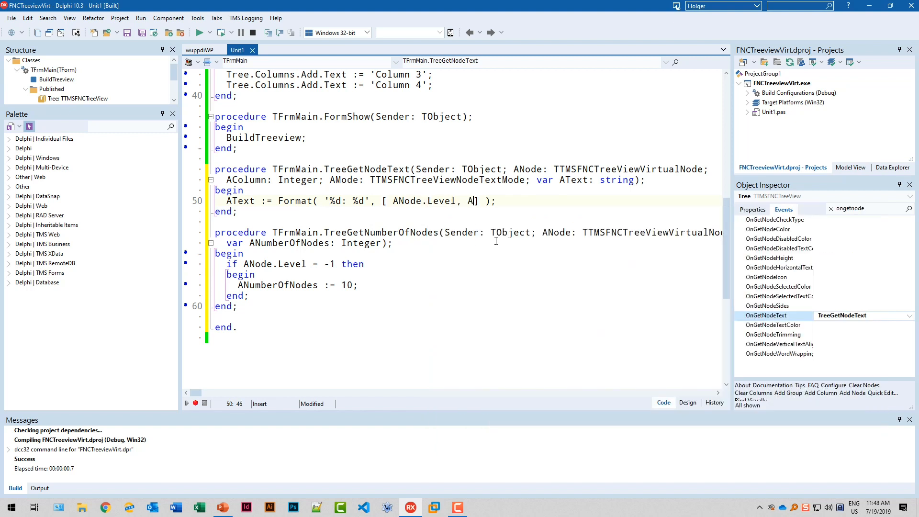
pyautogui.write('Node.Inex')
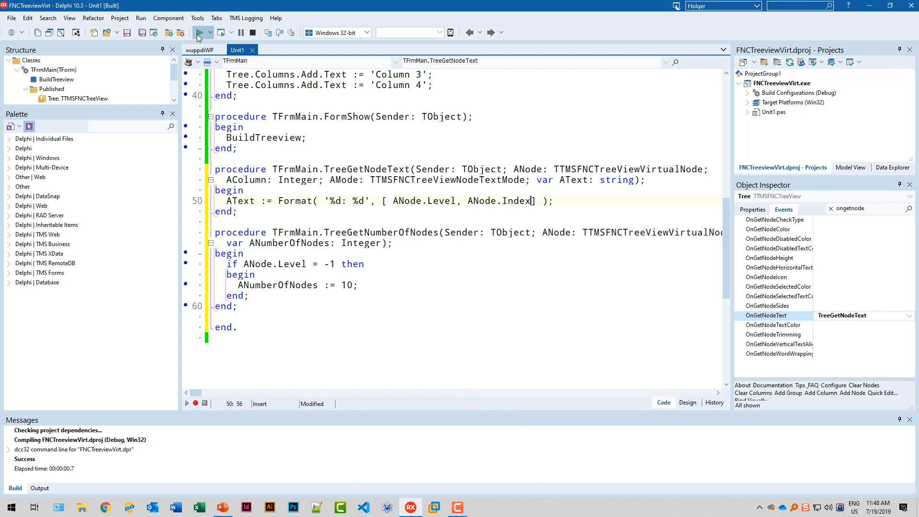
# - Run the app and select the first two root rows, 0: 0 and 0: 1
pyautogui.click(198, 32)
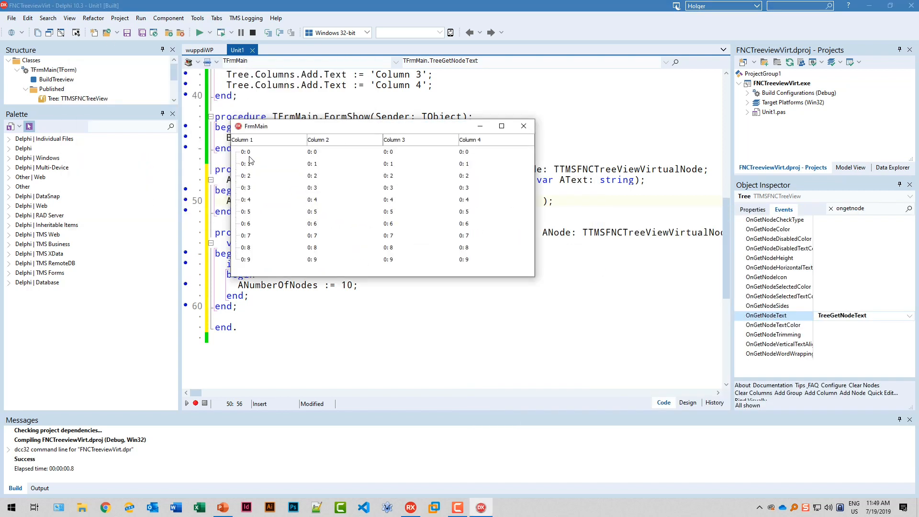
pyautogui.click(246, 152)
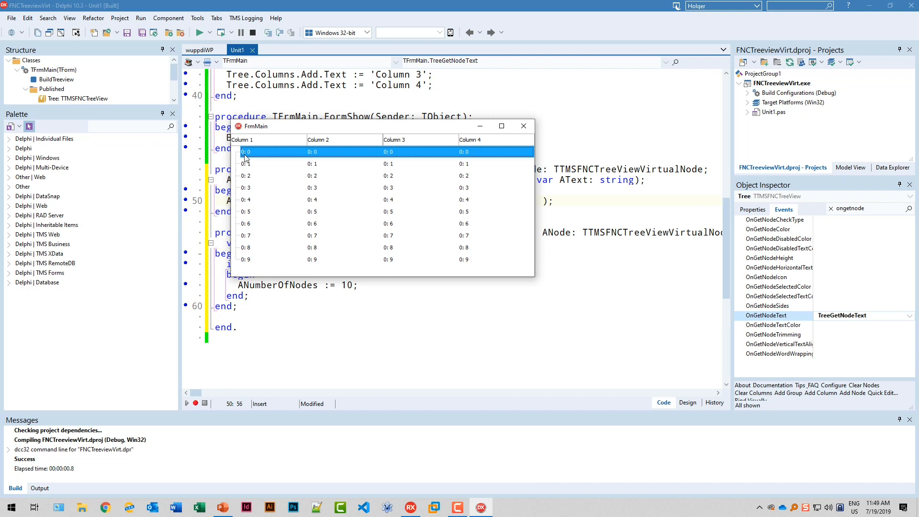
pyautogui.moveTo(278, 272)
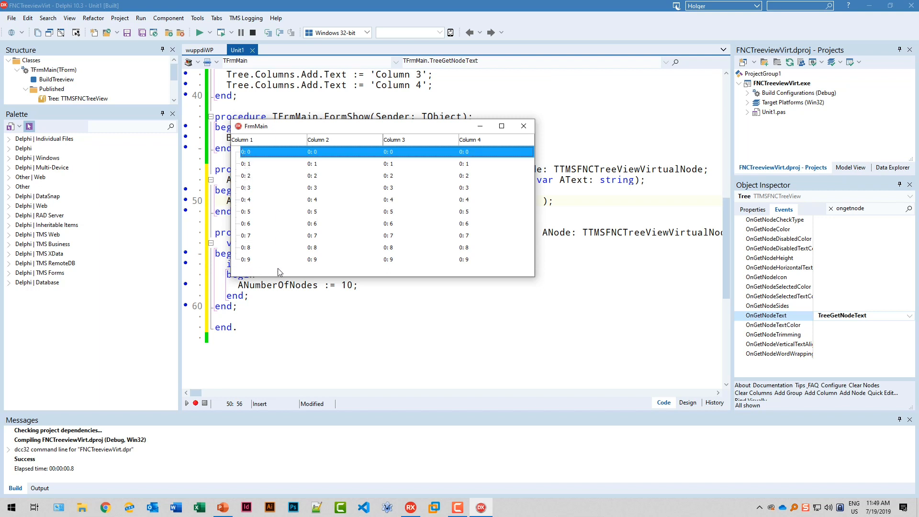
pyautogui.click(264, 164)
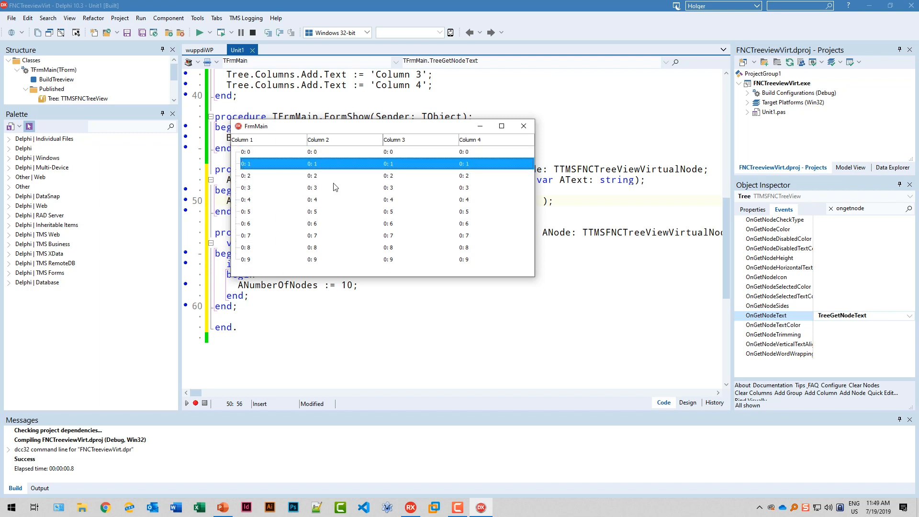
pyautogui.moveTo(295, 169)
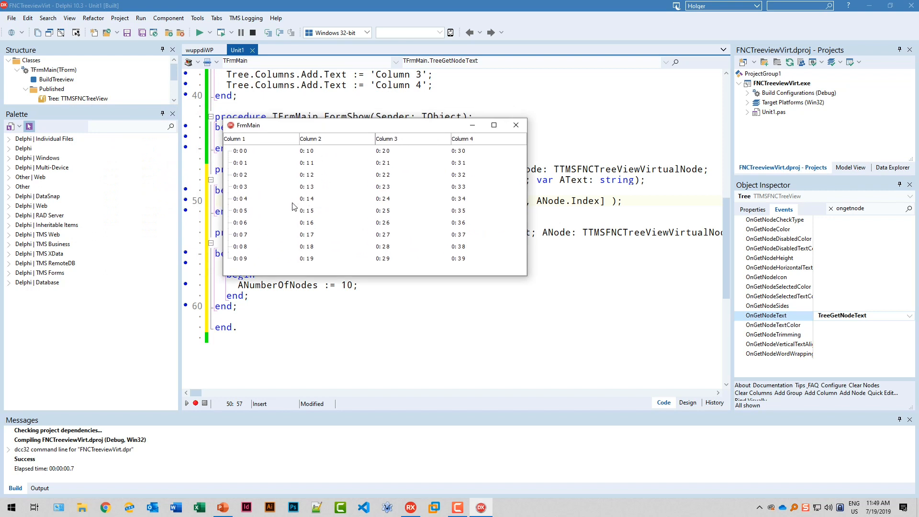
# - Select the first row of the relaunched tree, now showing column numbers
pyautogui.click(240, 150)
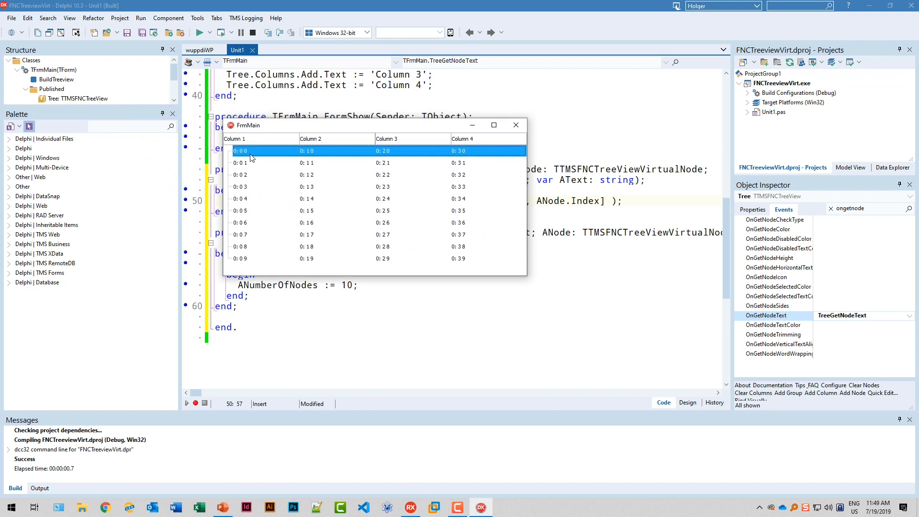
pyautogui.moveTo(306, 160)
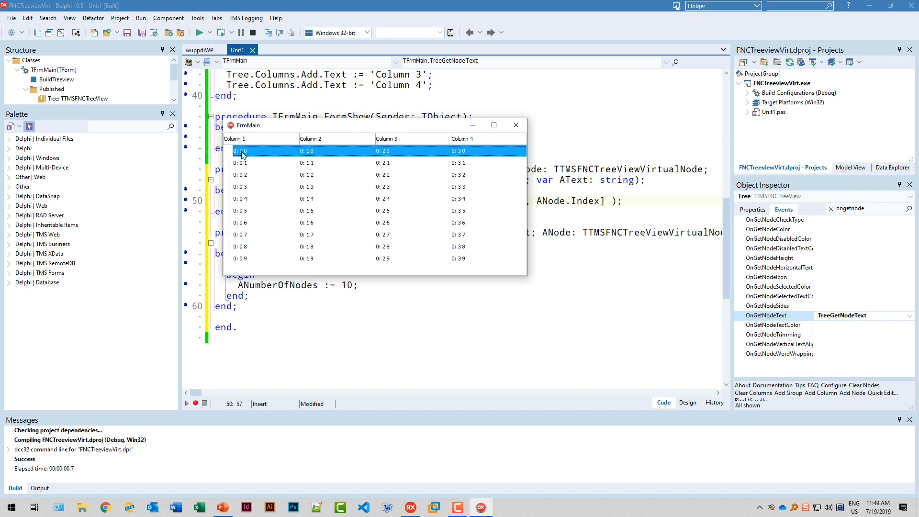
pyautogui.moveTo(360, 159)
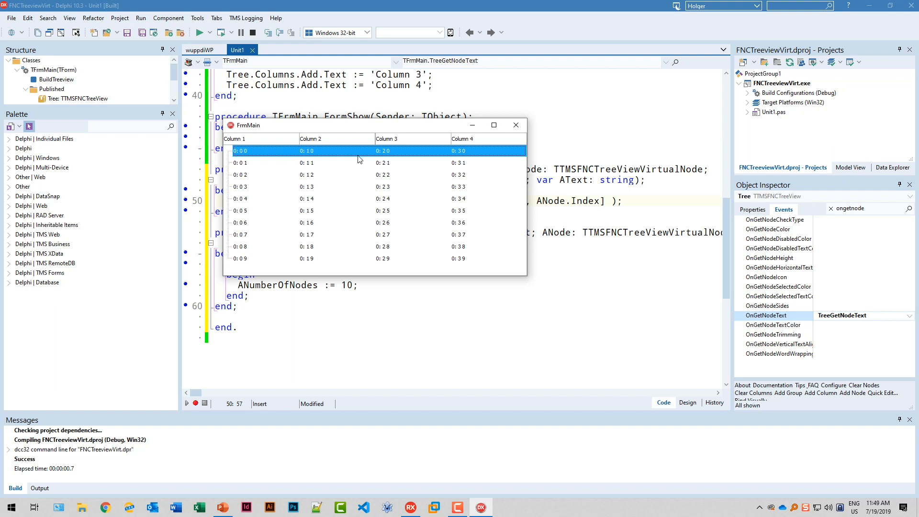
pyautogui.moveTo(467, 154)
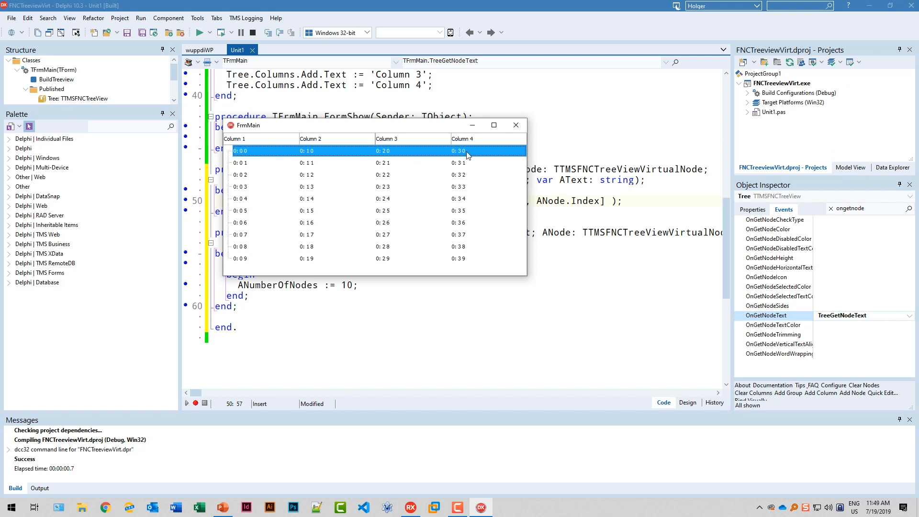
pyautogui.moveTo(321, 167)
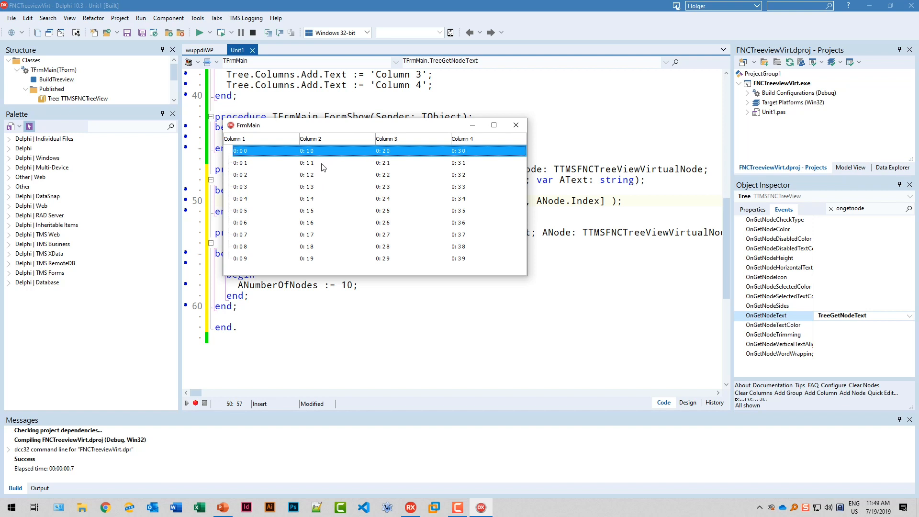
pyautogui.moveTo(315, 215)
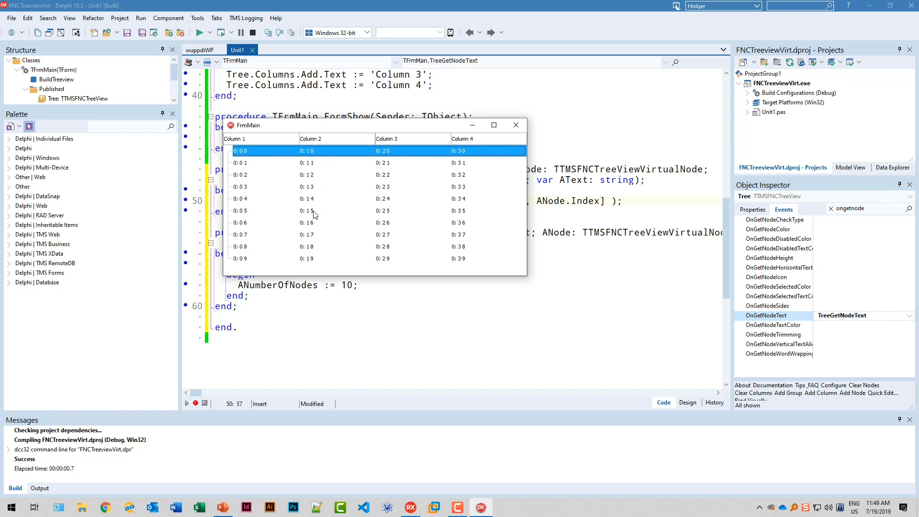
pyautogui.moveTo(315, 261)
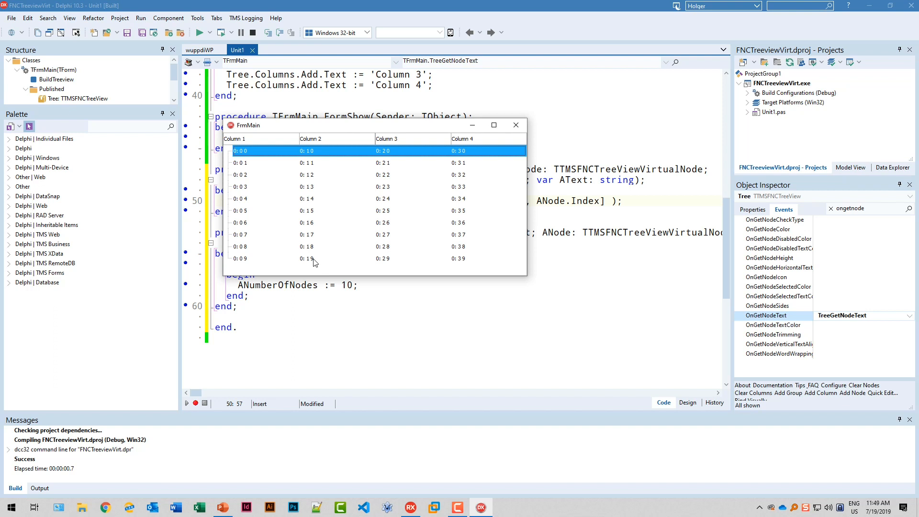
pyautogui.moveTo(297, 149)
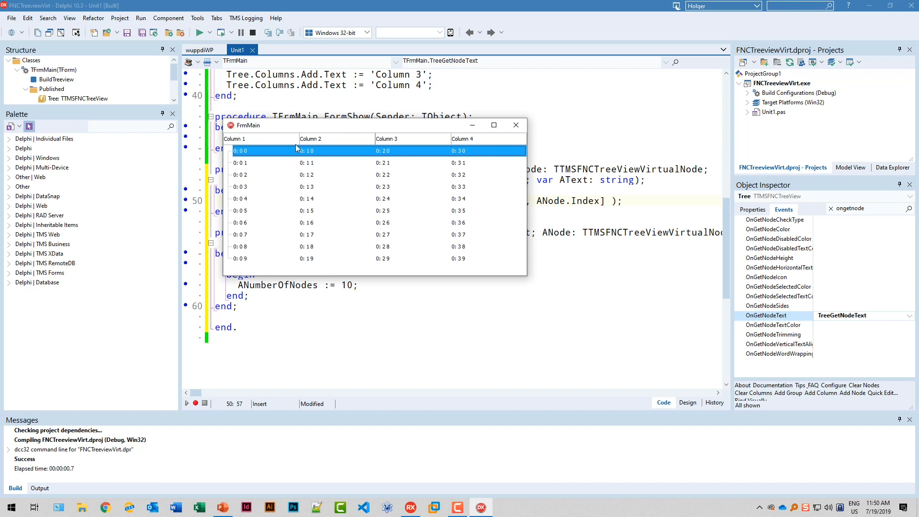
pyautogui.moveTo(268, 220)
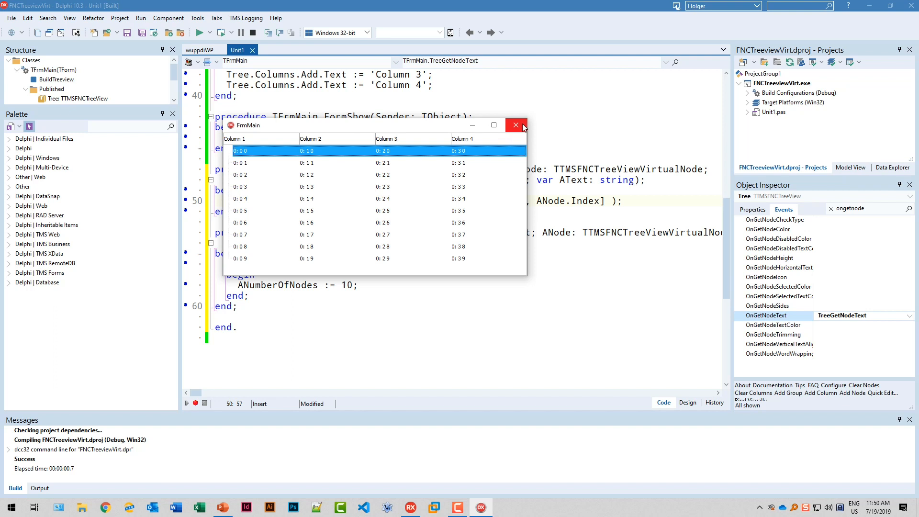
# - Close the app, make TreeGetNumberOfNodes return 3 for level-0 nodes, and relaunch
pyautogui.click(515, 125)
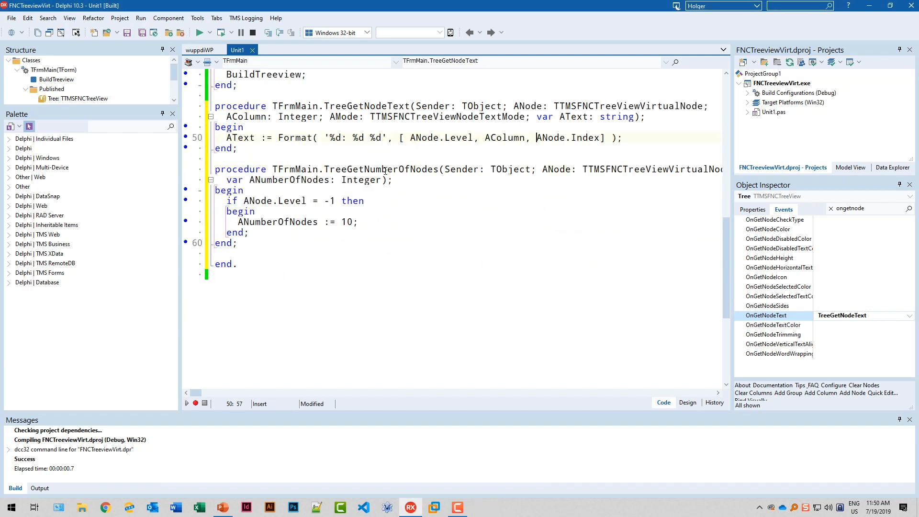
pyautogui.click(253, 232)
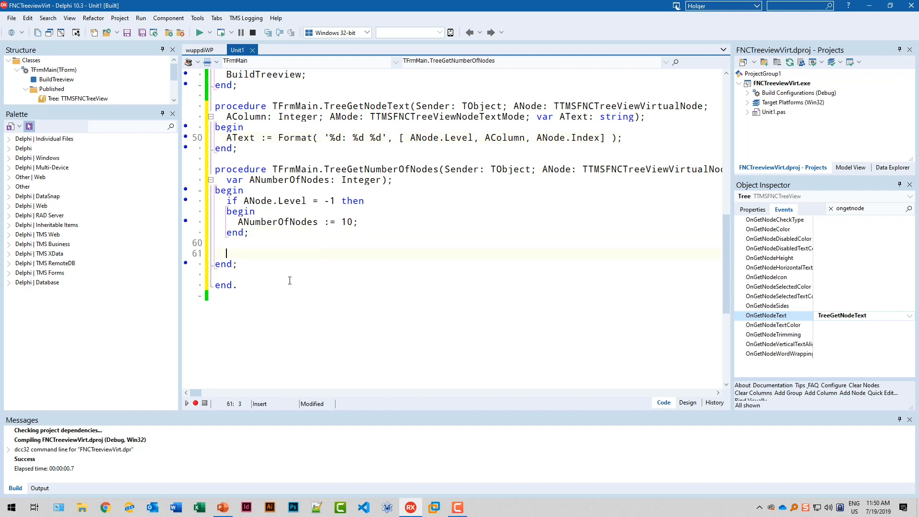
pyautogui.write('if ANode.Level = 0 then')
pyautogui.write('begin')
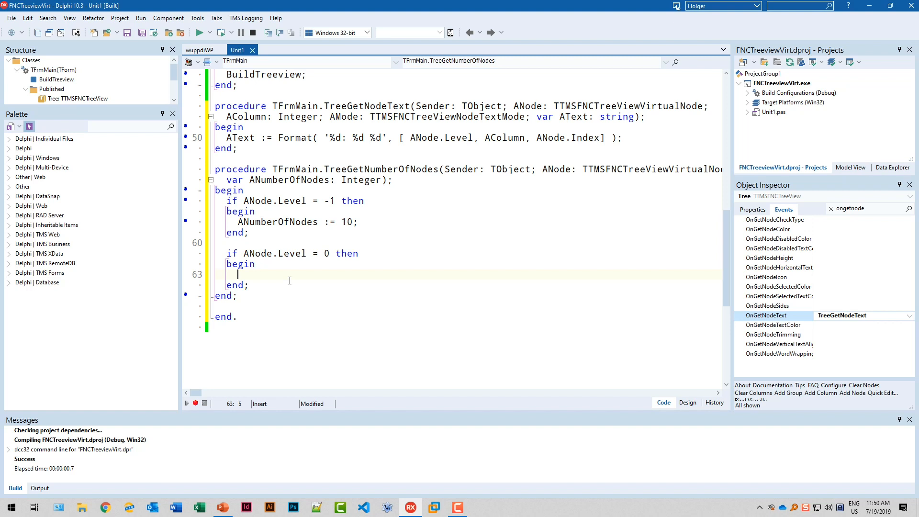
pyautogui.write('ANum')
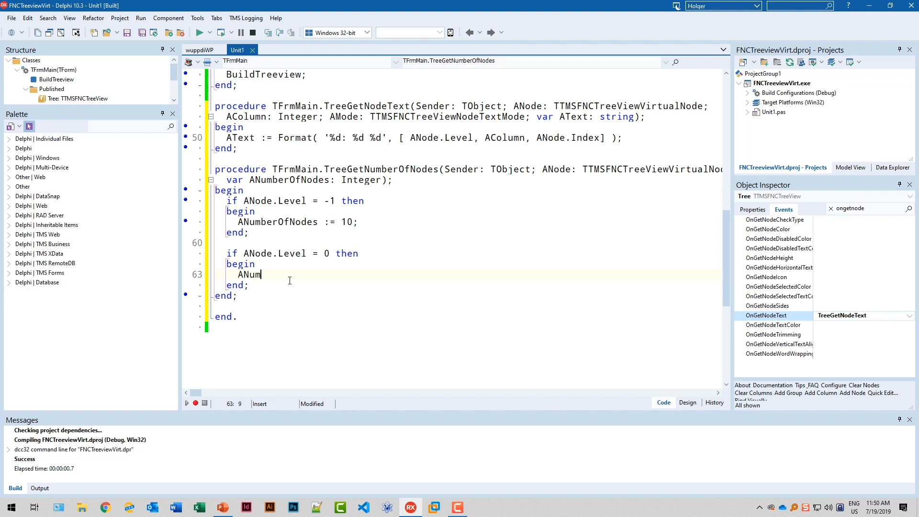
pyautogui.write('berOfNodes := 3;')
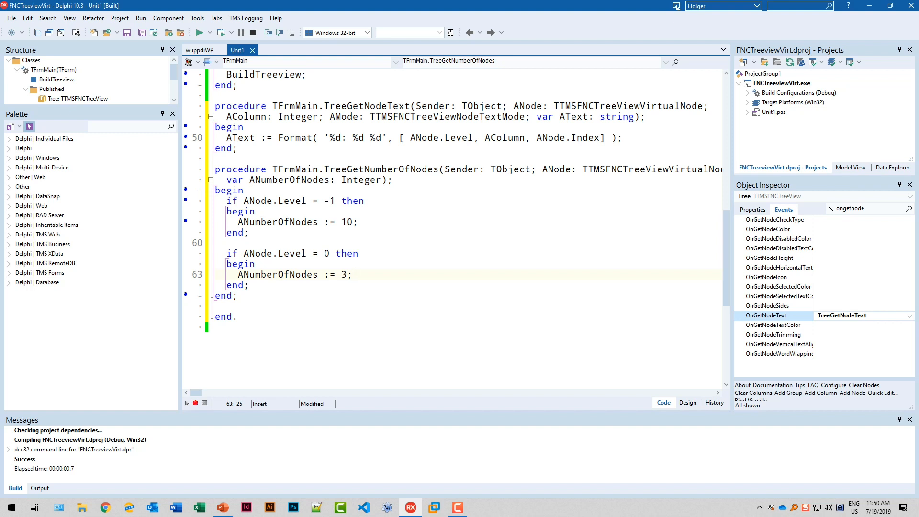
pyautogui.click(198, 32)
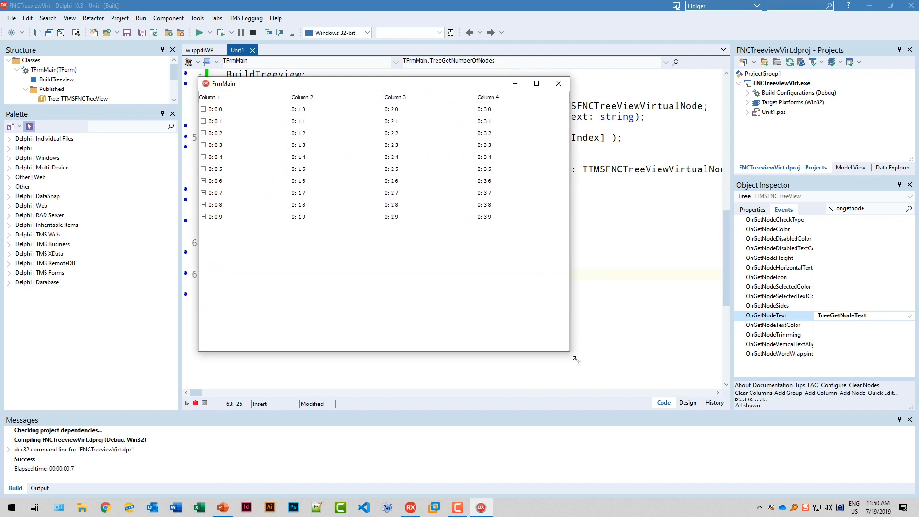
# - Enlarge the app, expand roots 0: 0 0 and 0: 0 1 to check children, then close it
pyautogui.moveTo(568, 349); pyautogui.dragTo(585, 366)
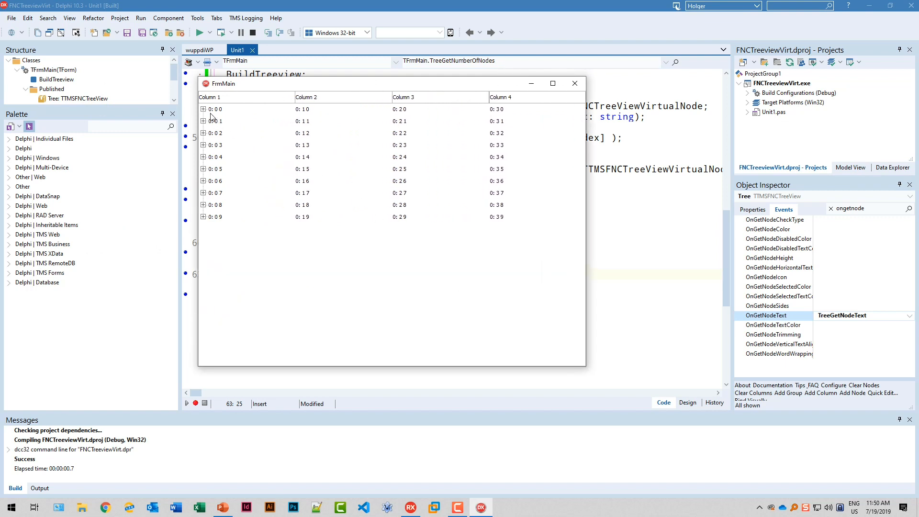
pyautogui.click(203, 109)
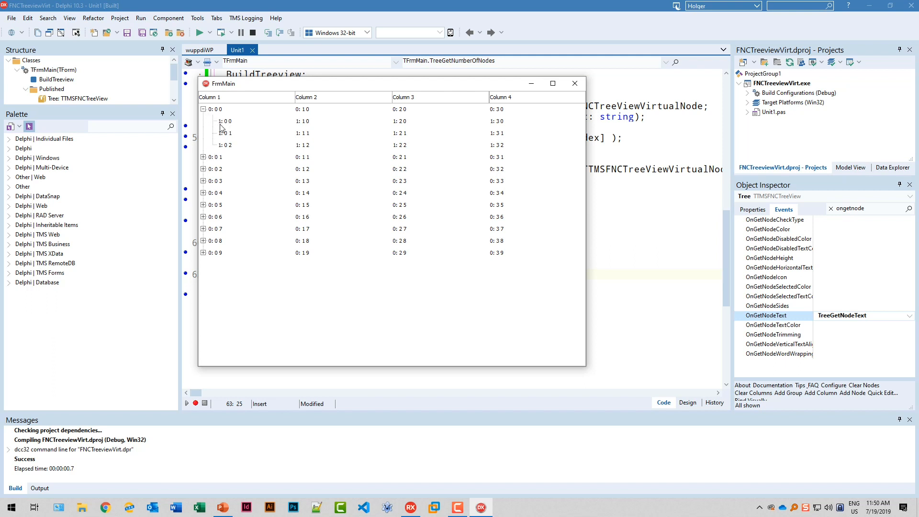
pyautogui.moveTo(223, 127)
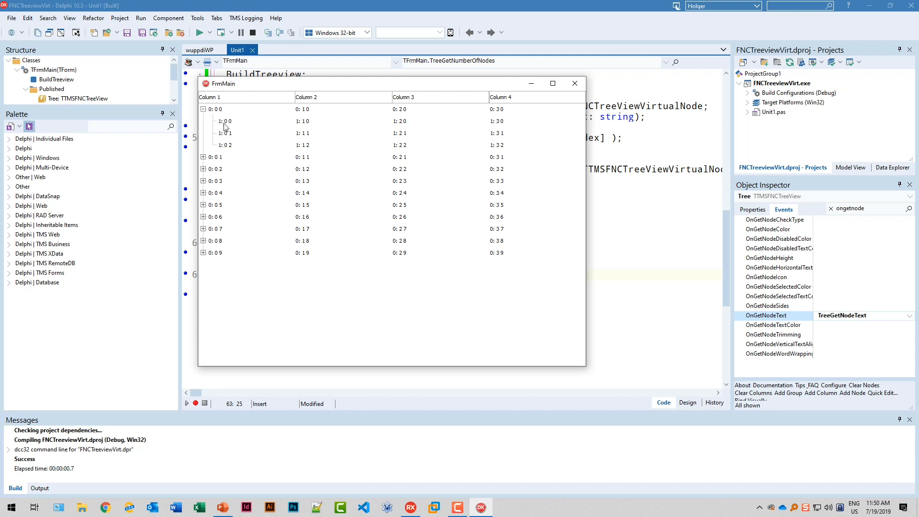
pyautogui.moveTo(303, 129)
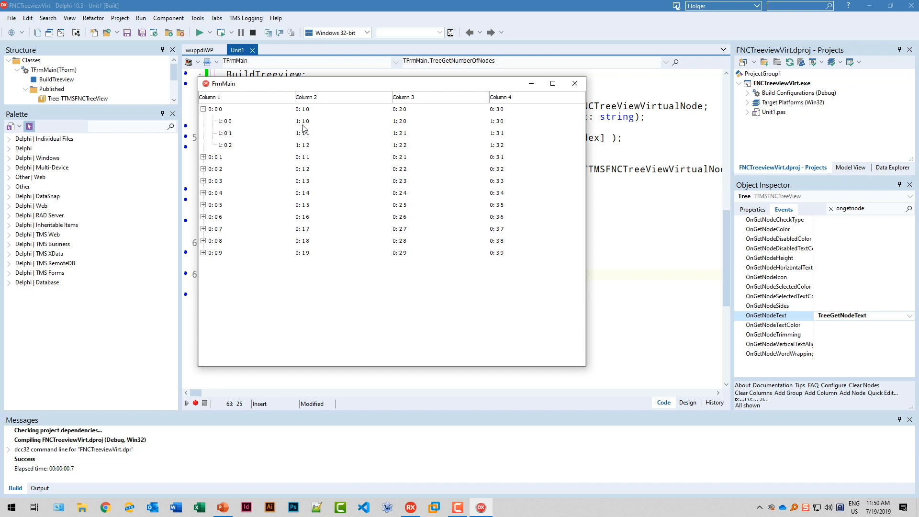
pyautogui.click(302, 121)
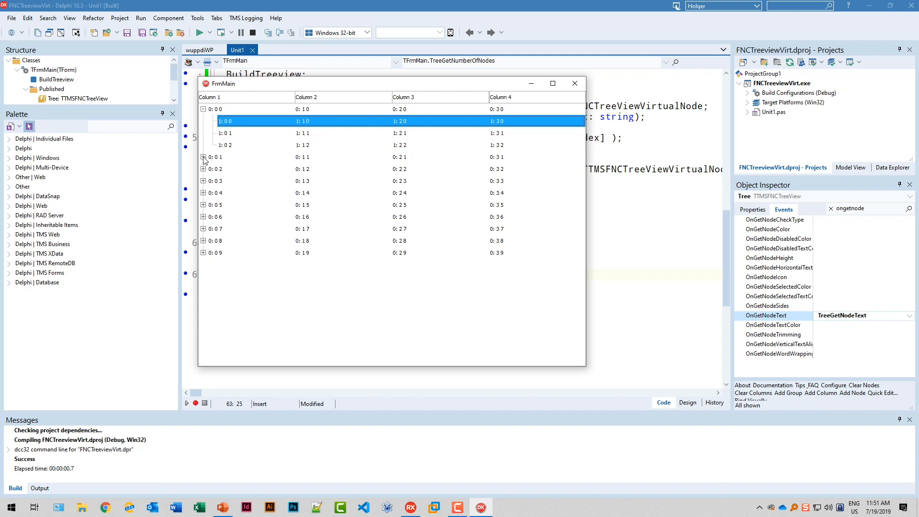
pyautogui.click(203, 157)
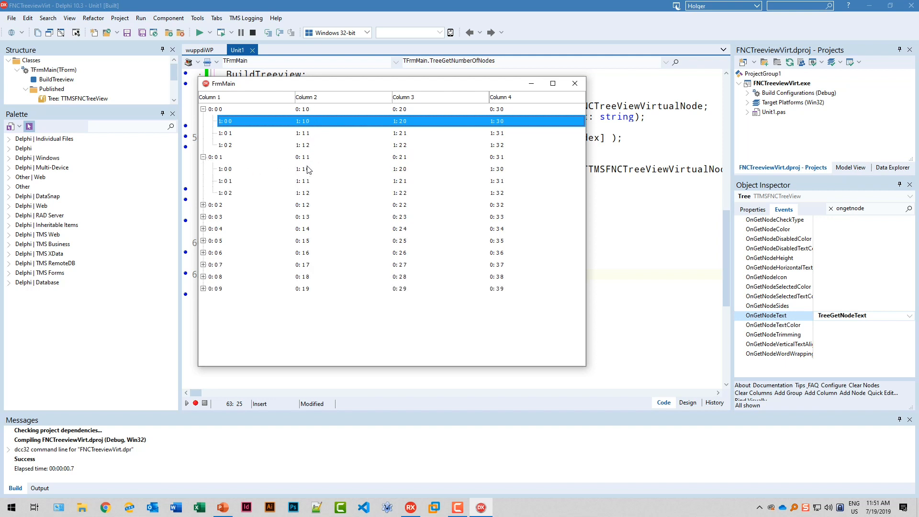
pyautogui.moveTo(313, 180)
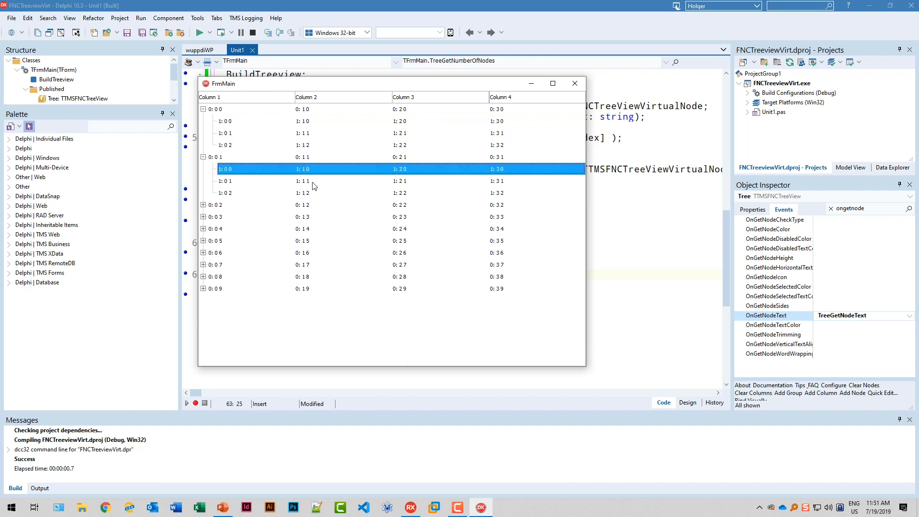
pyautogui.click(225, 192)
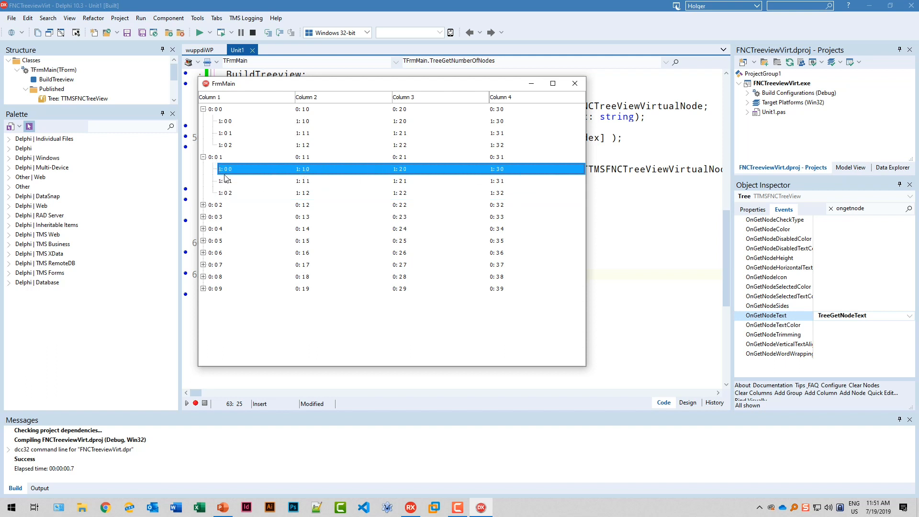
pyautogui.click(234, 156)
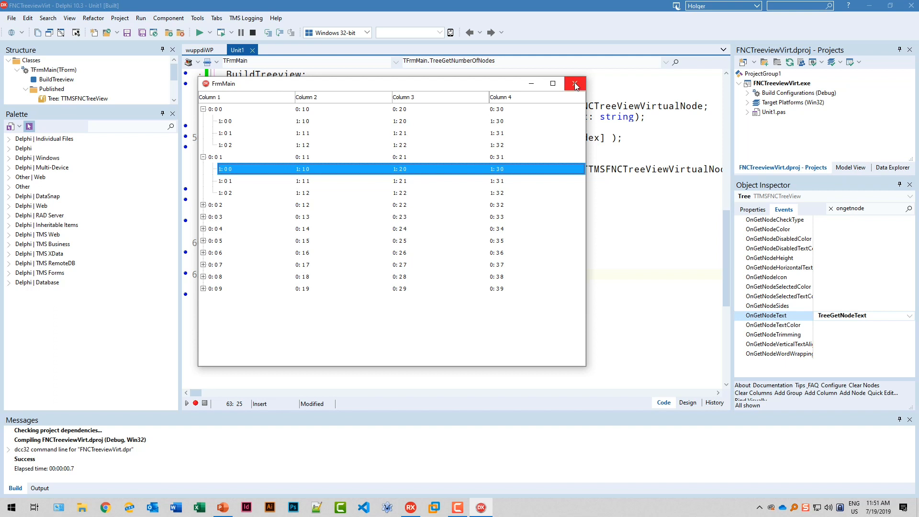
pyautogui.click(575, 83)
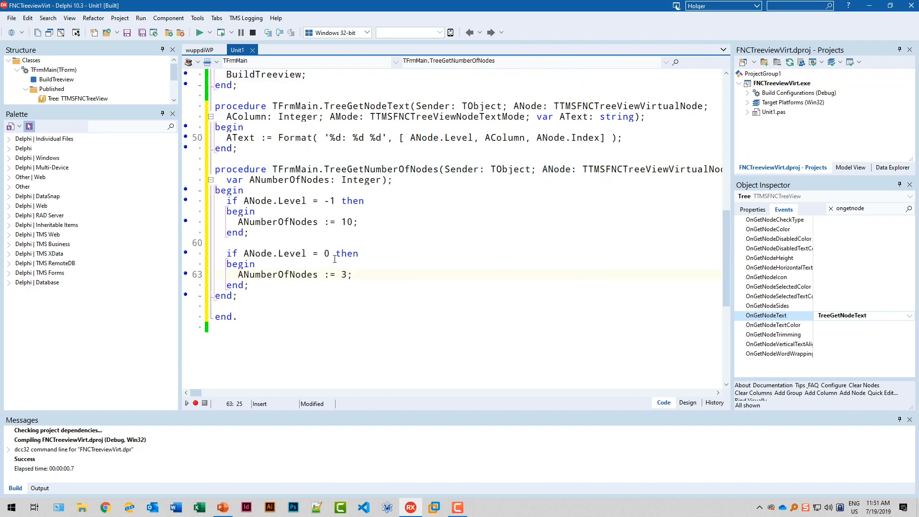
pyautogui.moveTo(311, 230)
pyautogui.write('Node.Row')
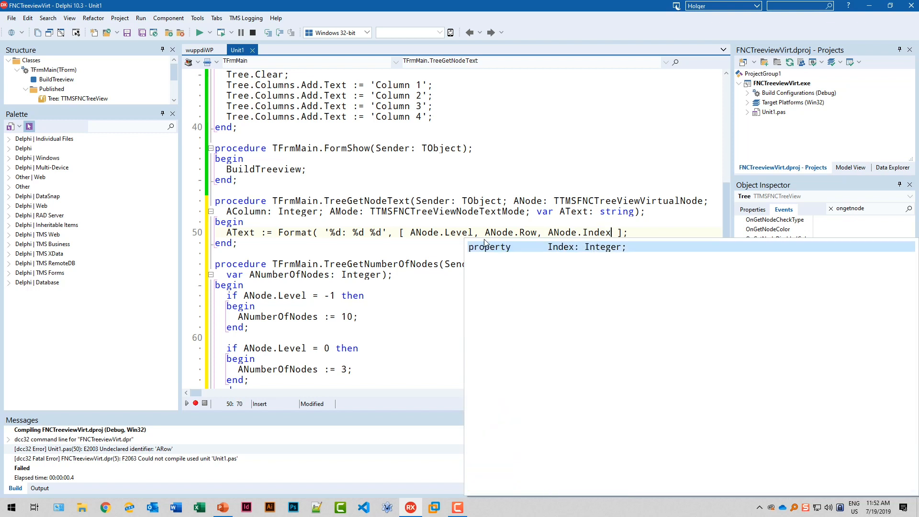
# - Launch the app to see node text built from Level, Row and Index
pyautogui.click(198, 32)
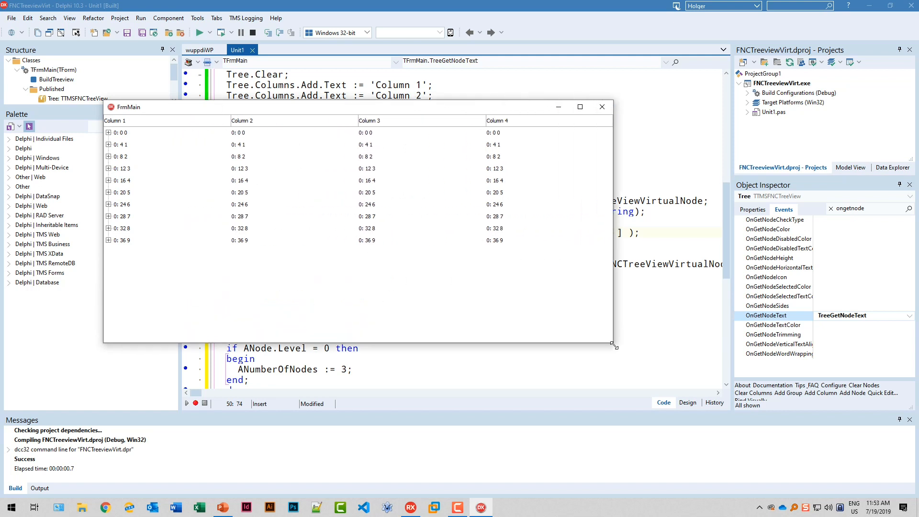
# - Expand roots 0: 0 0 and 0: 4 1, then select the last child row 1: 39 2
pyautogui.click(108, 132)
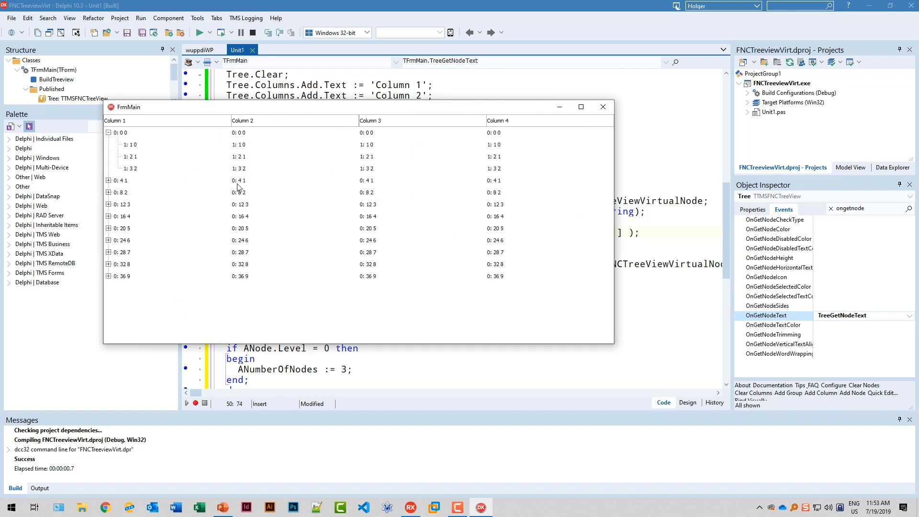
pyautogui.click(108, 276)
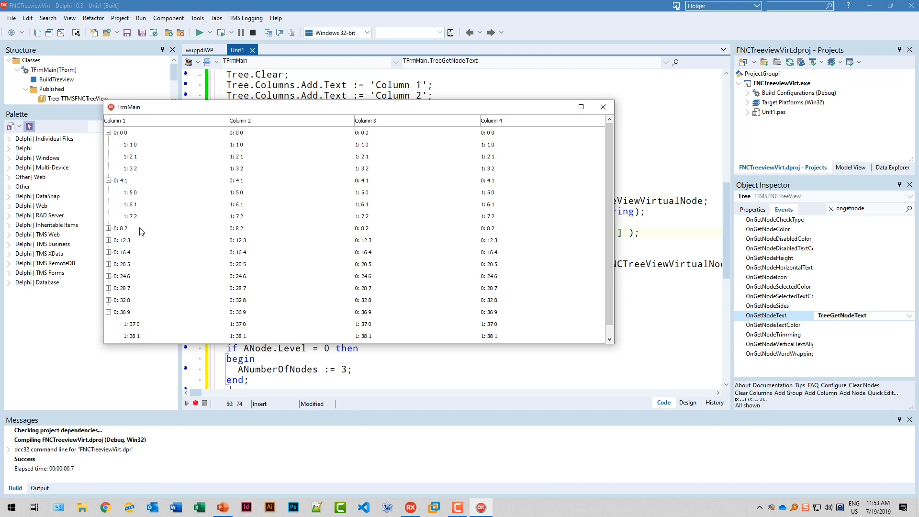
pyautogui.moveTo(188, 228)
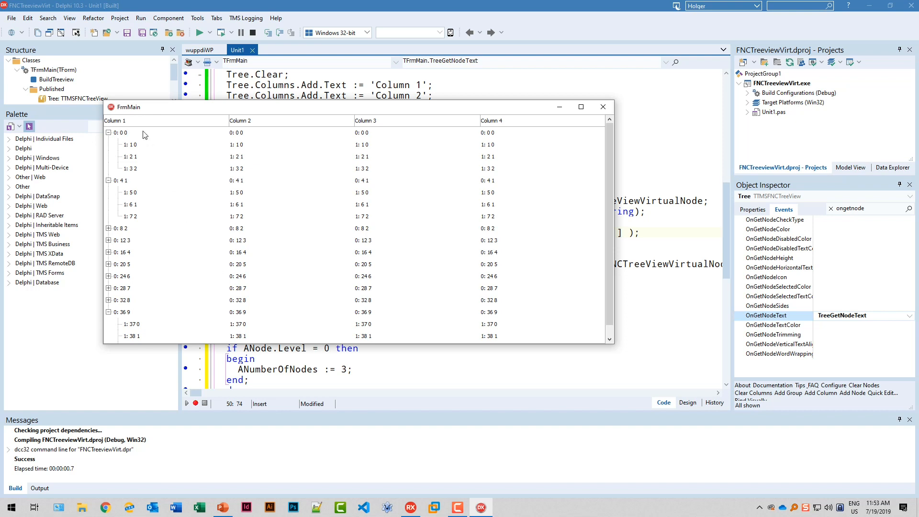
pyautogui.scroll(-3)
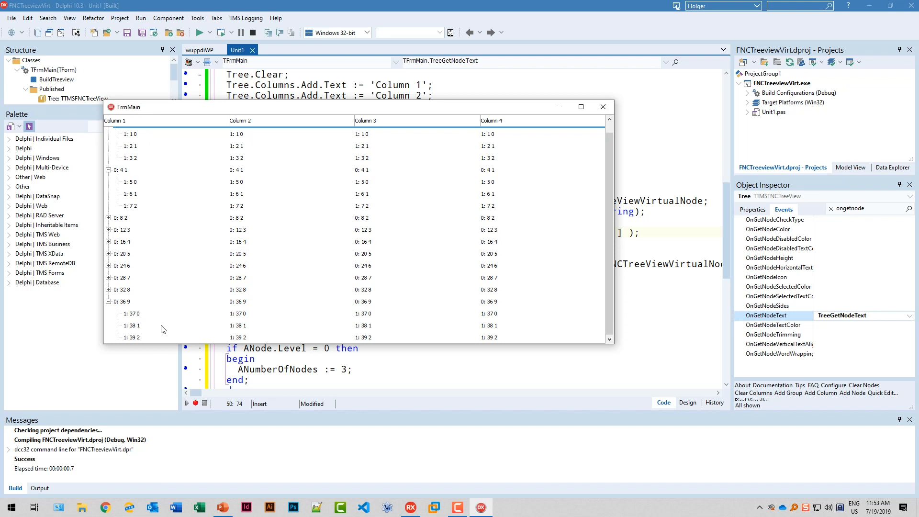
pyautogui.click(130, 337)
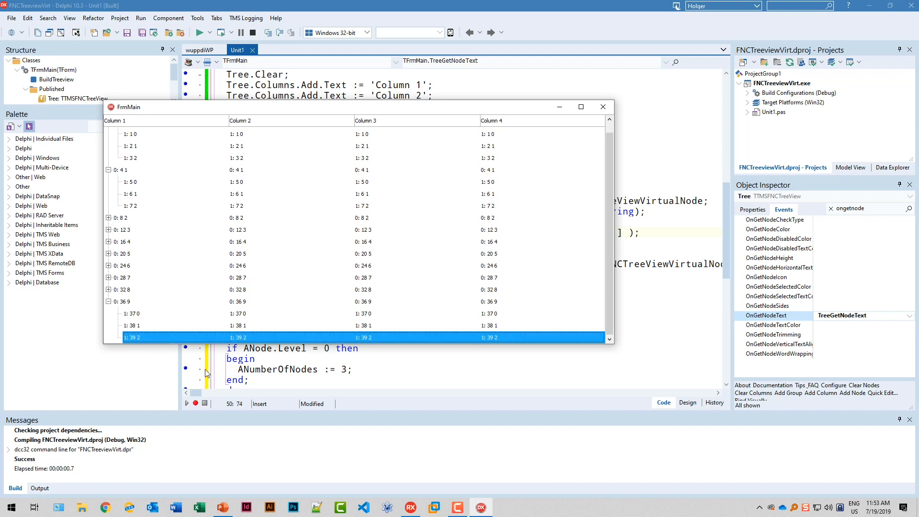
pyautogui.moveTo(197, 352)
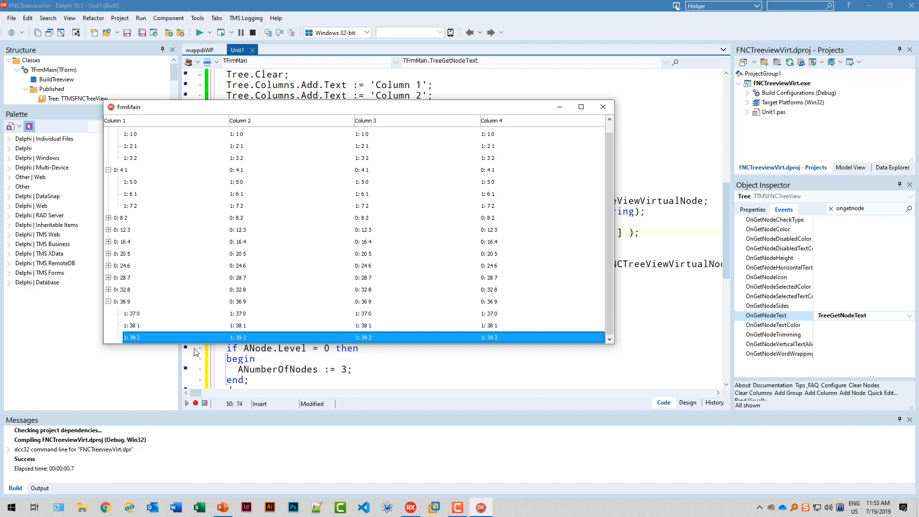
pyautogui.moveTo(237, 233)
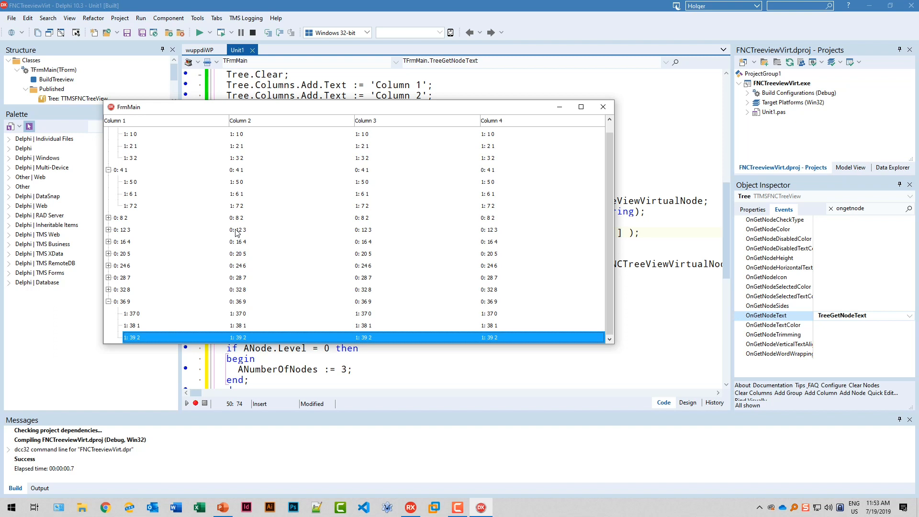
pyautogui.moveTo(238, 241)
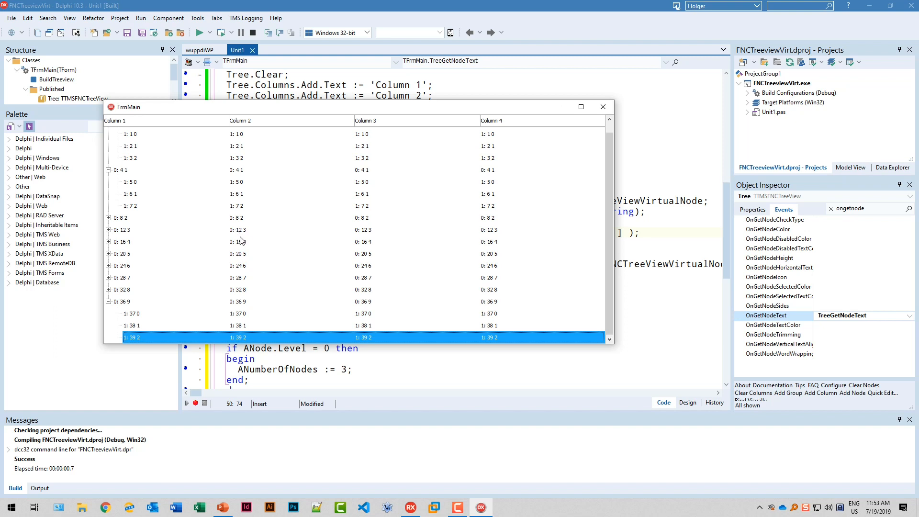
pyautogui.moveTo(290, 247)
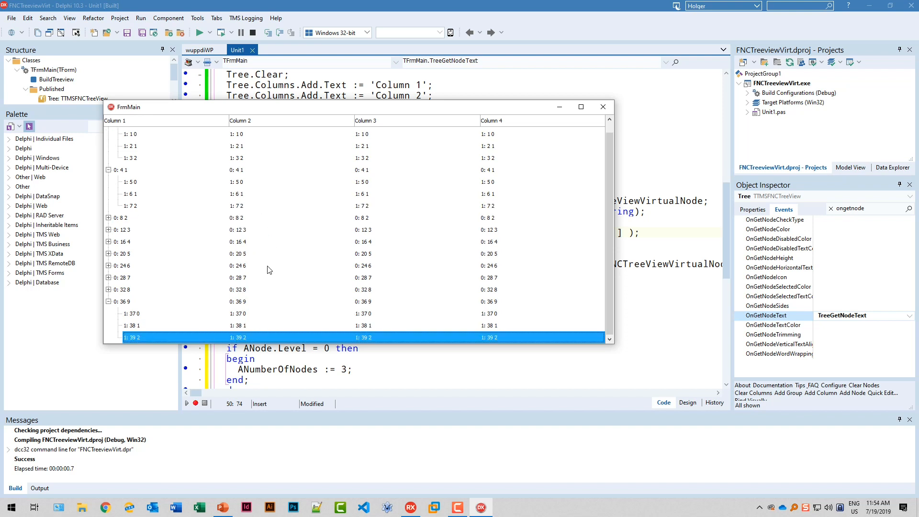
pyautogui.moveTo(261, 270)
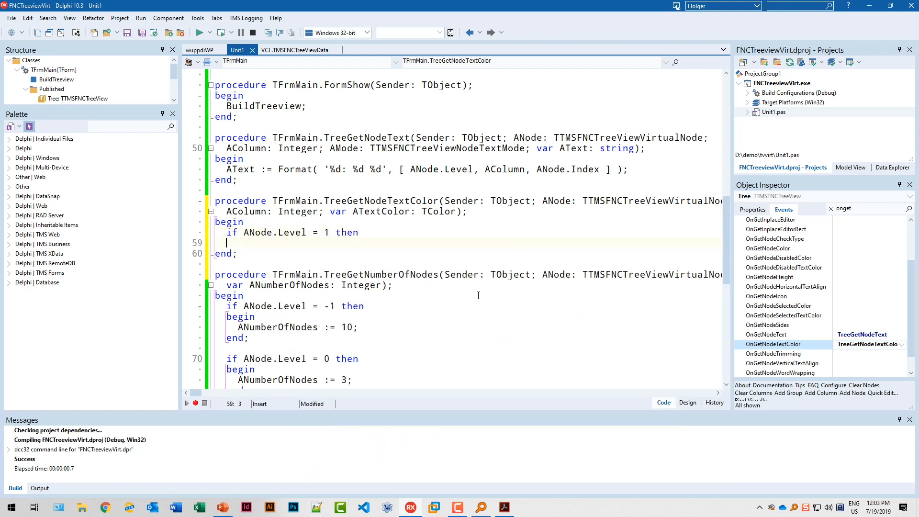
# - In TreeGetNodeTextColor, set ATextColor to clRed for level-1 nodes in column 2
pyautogui.write('begin')
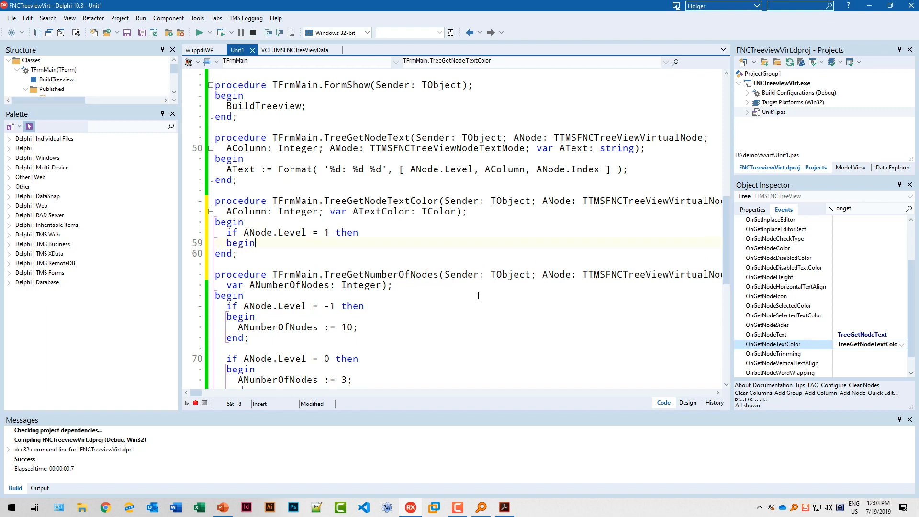
pyautogui.press('Enter')
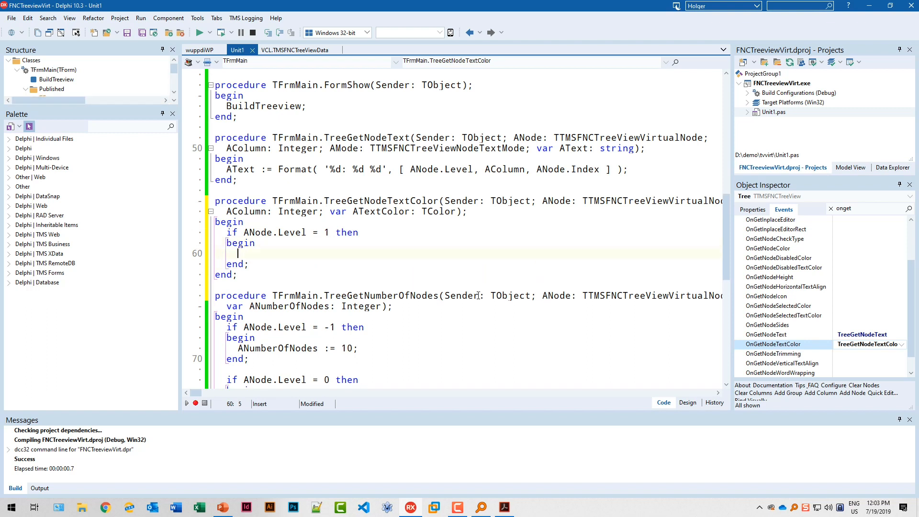
pyautogui.click(34, 88)
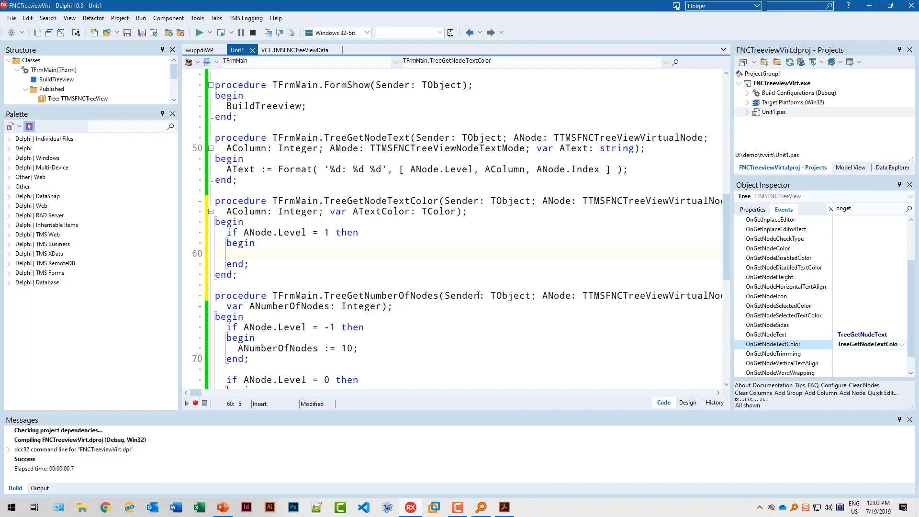
pyautogui.write('if')
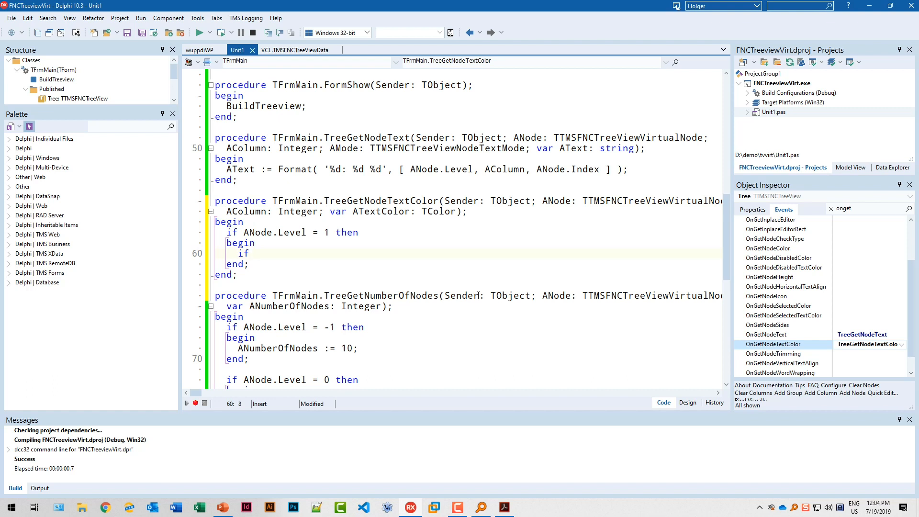
pyautogui.write('AColumn = 2 then')
pyautogui.write('begin')
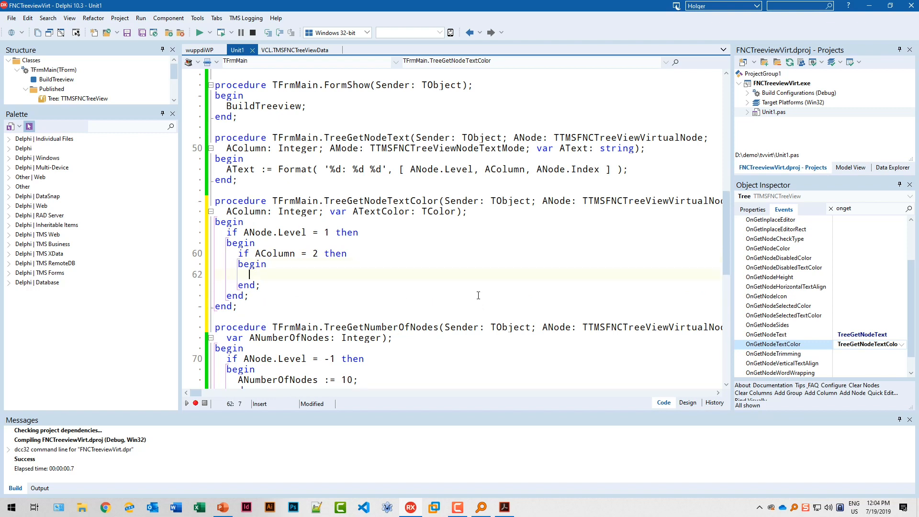
pyautogui.write('ATextColor :')
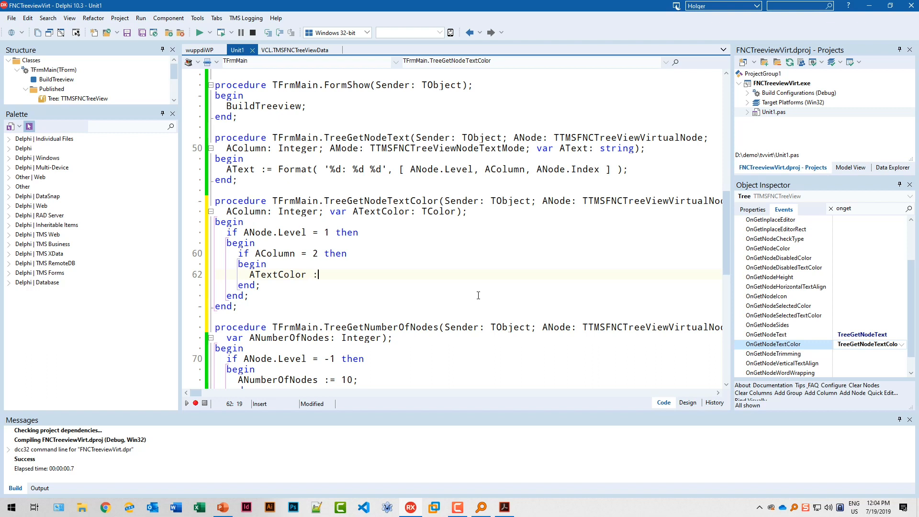
pyautogui.write('=')
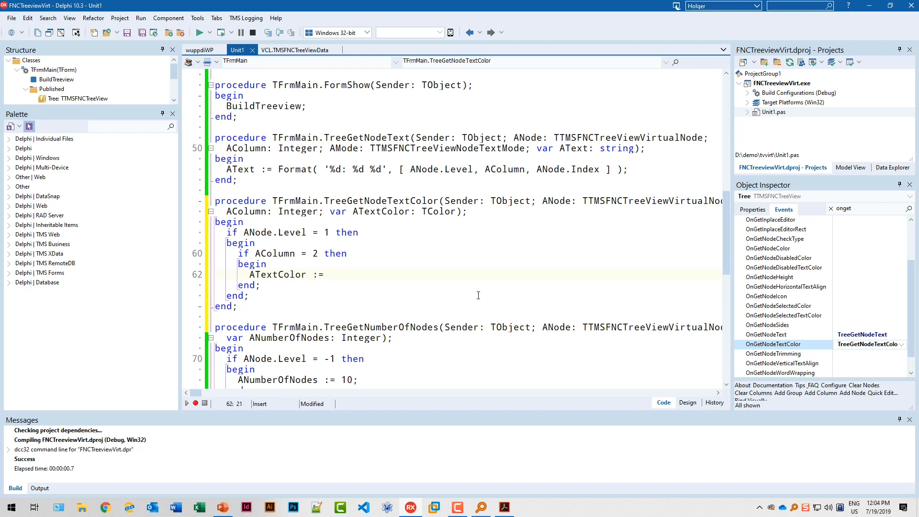
pyautogui.write('cl')
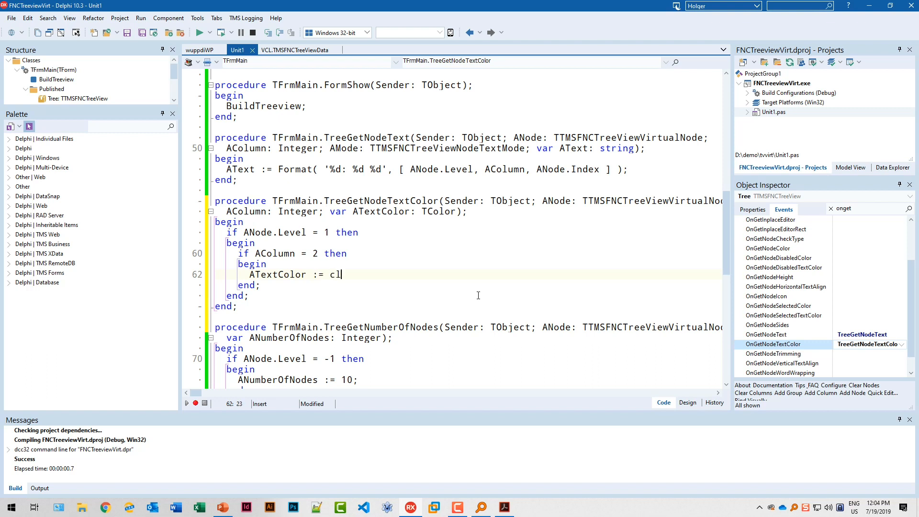
pyautogui.write('Redf;')
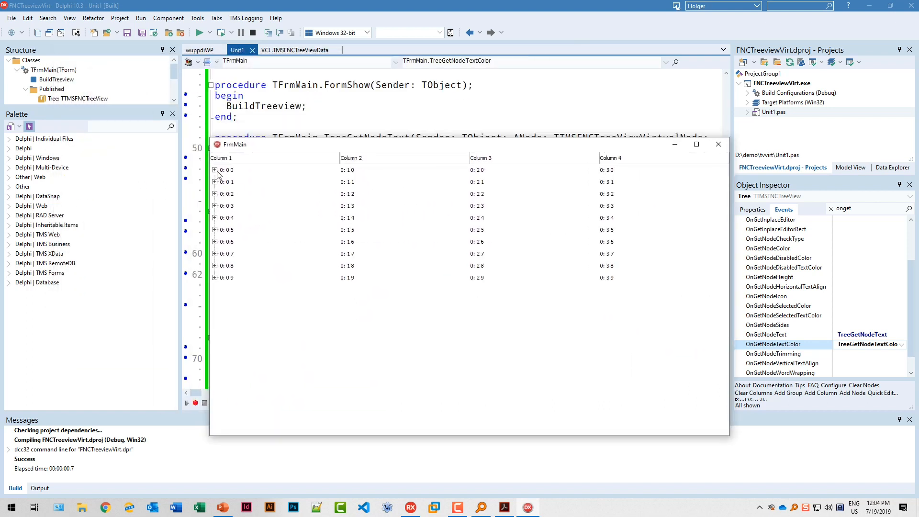
# - Expand root 0: 0 0 and select its first child row, 1: 0 0
pyautogui.click(214, 170)
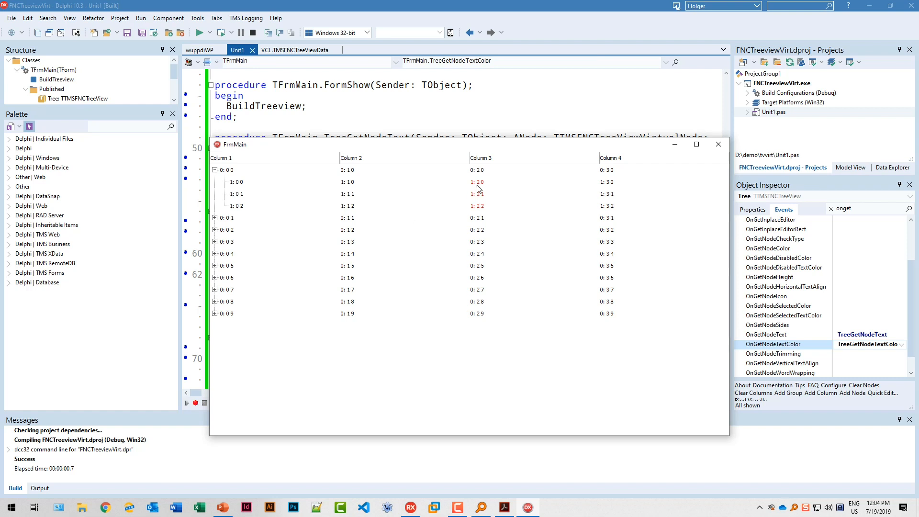
pyautogui.click(349, 182)
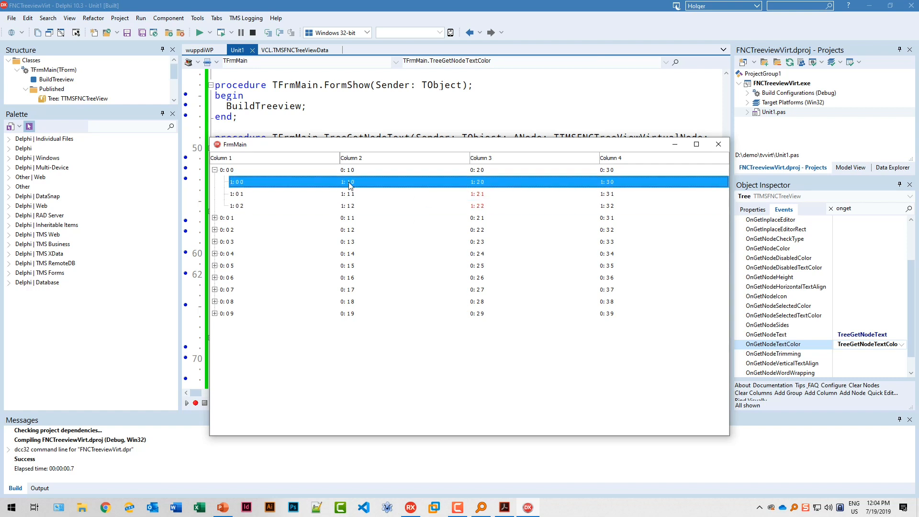